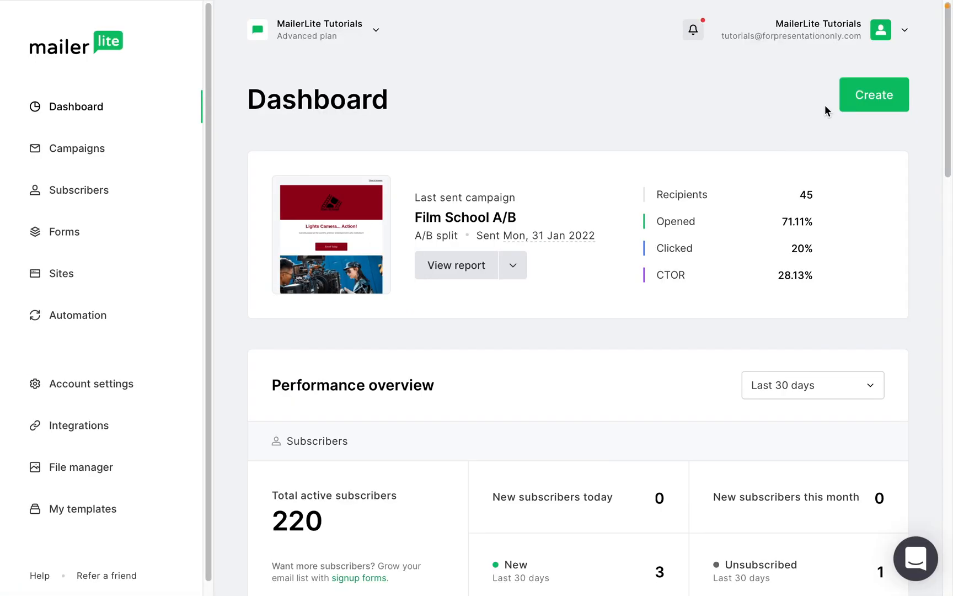
# Step: Create a new email campaign named Rich Text Demo and continue to its content design
pyautogui.click(874, 95)
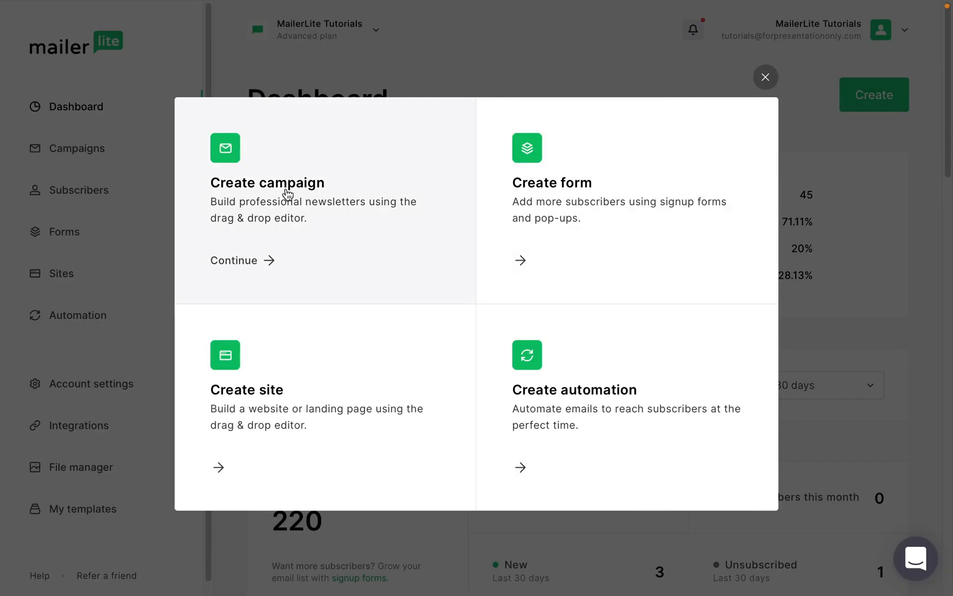
pyautogui.click(233, 260)
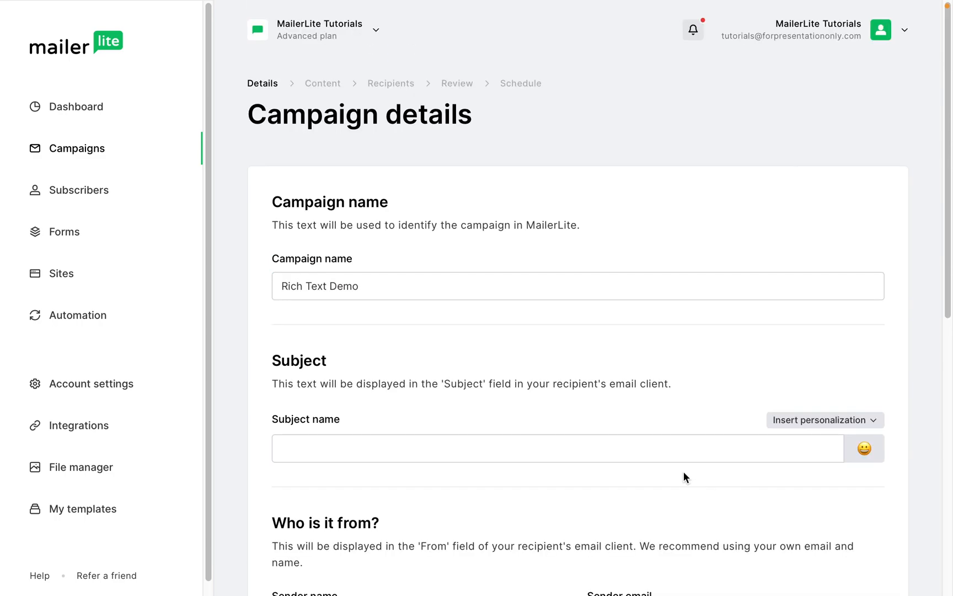
pyautogui.scroll(-3)
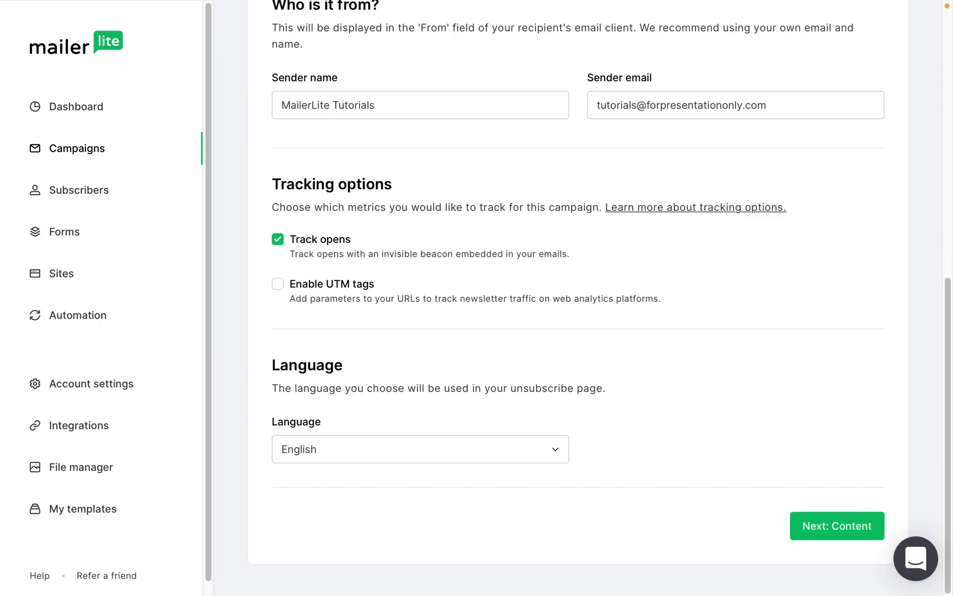
pyautogui.click(837, 526)
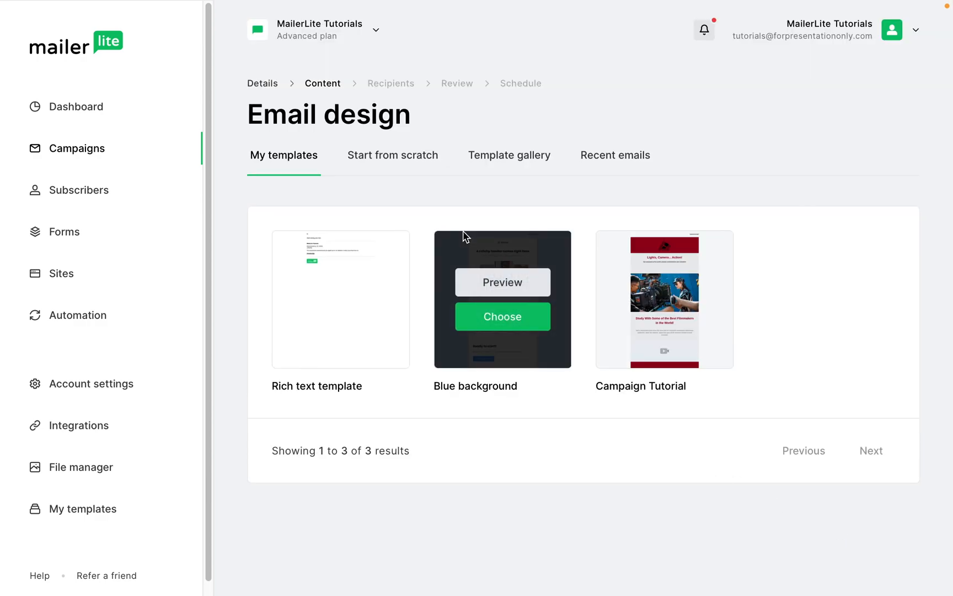
# Step: Start the email from scratch using the rich-text editor
pyautogui.click(393, 156)
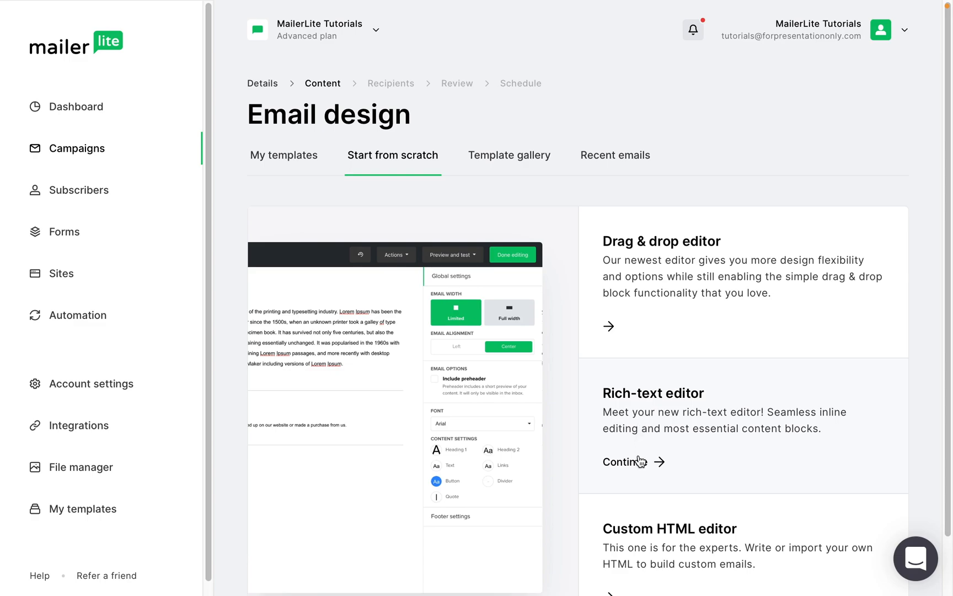
pyautogui.click(624, 461)
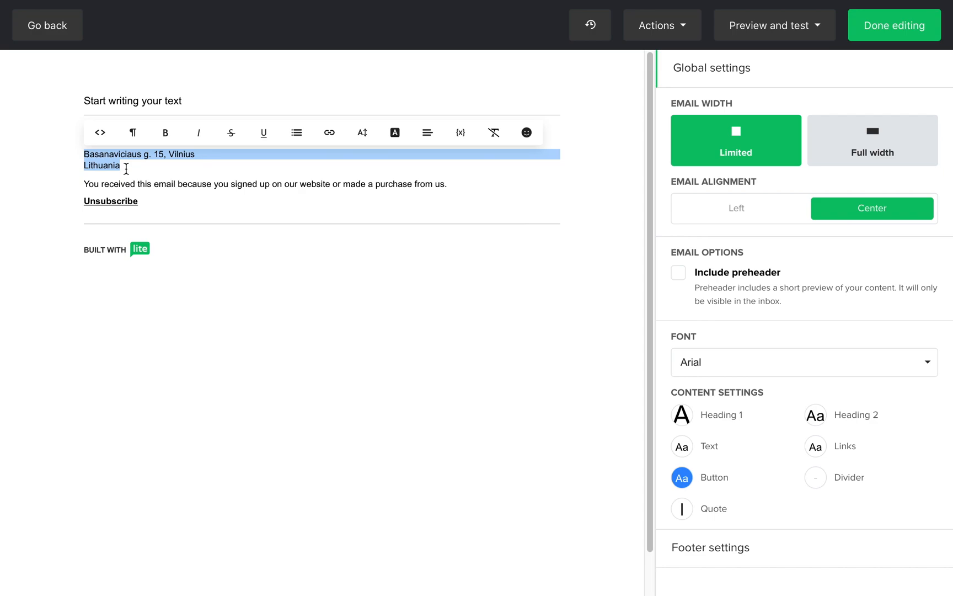
pyautogui.write('You c')
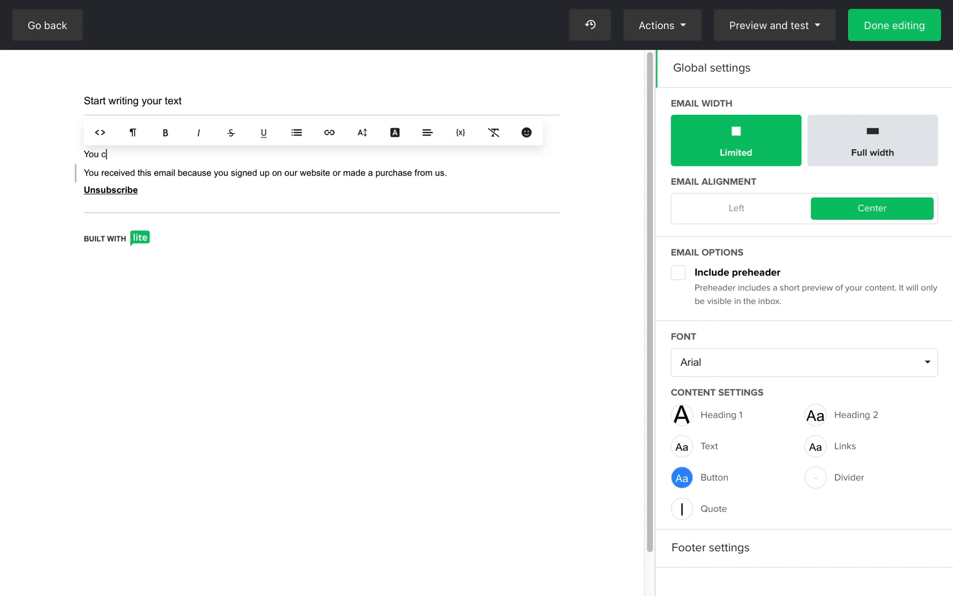
pyautogui.write('an edit it')
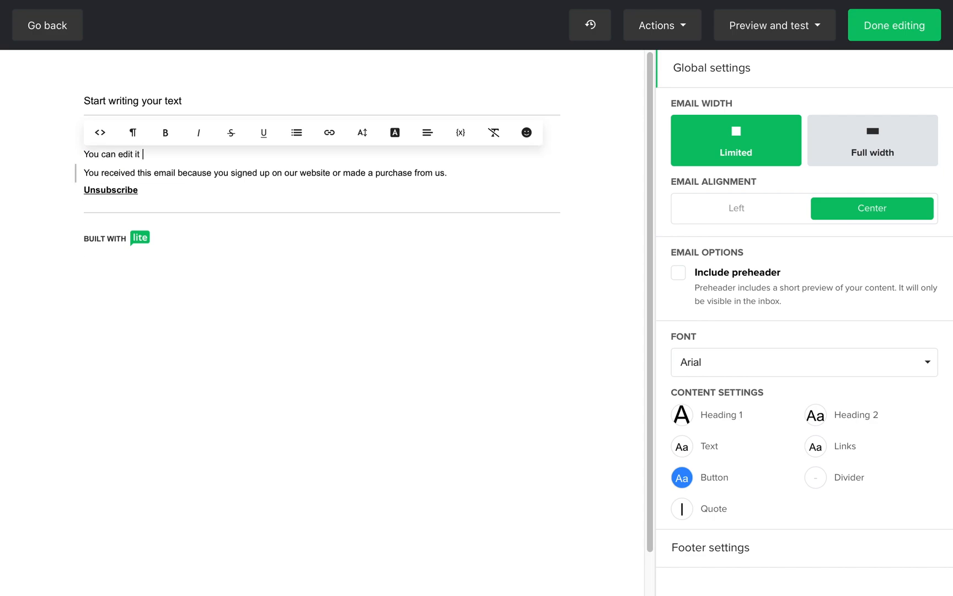
pyautogui.write('here.')
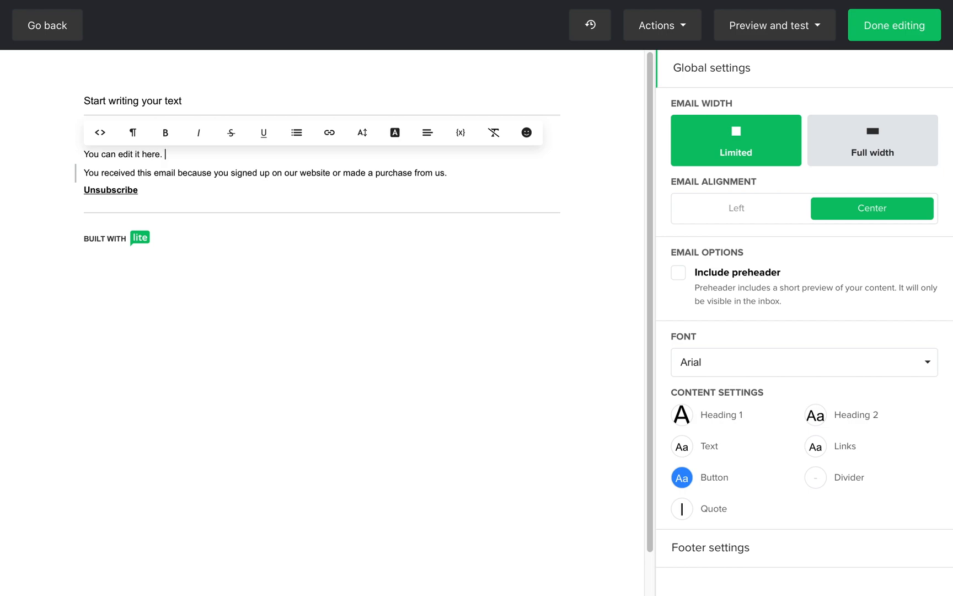
pyautogui.click(174, 288)
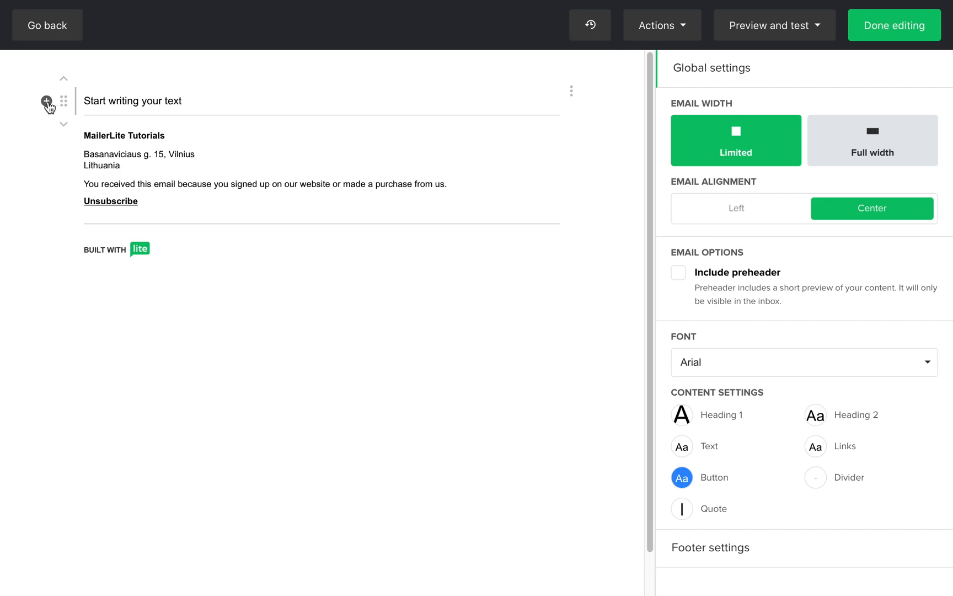
# Step: Add image and video blocks and insert the stored hero.jpeg camera-crew photo into the image block
pyautogui.click(45, 102)
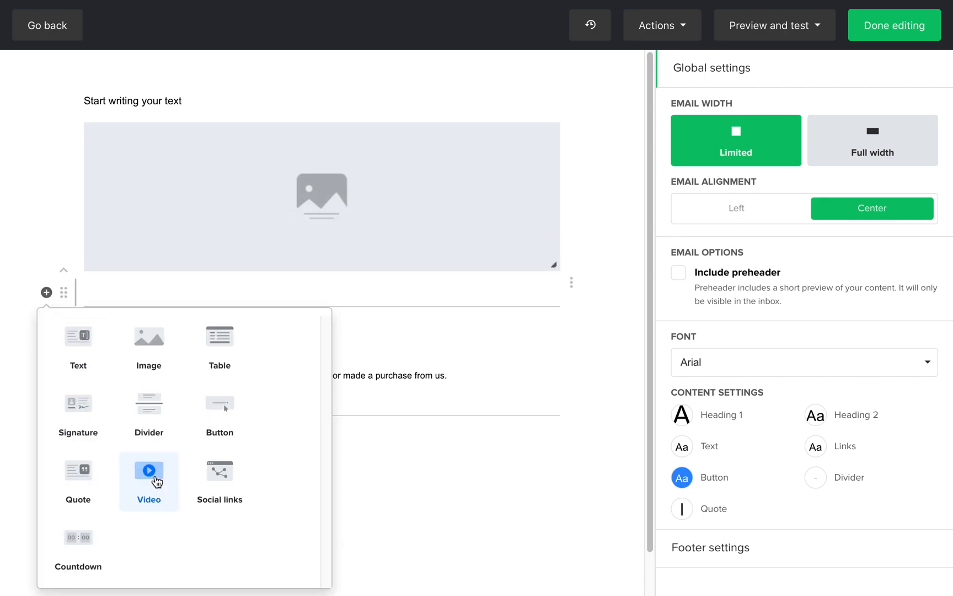
pyautogui.click(148, 471)
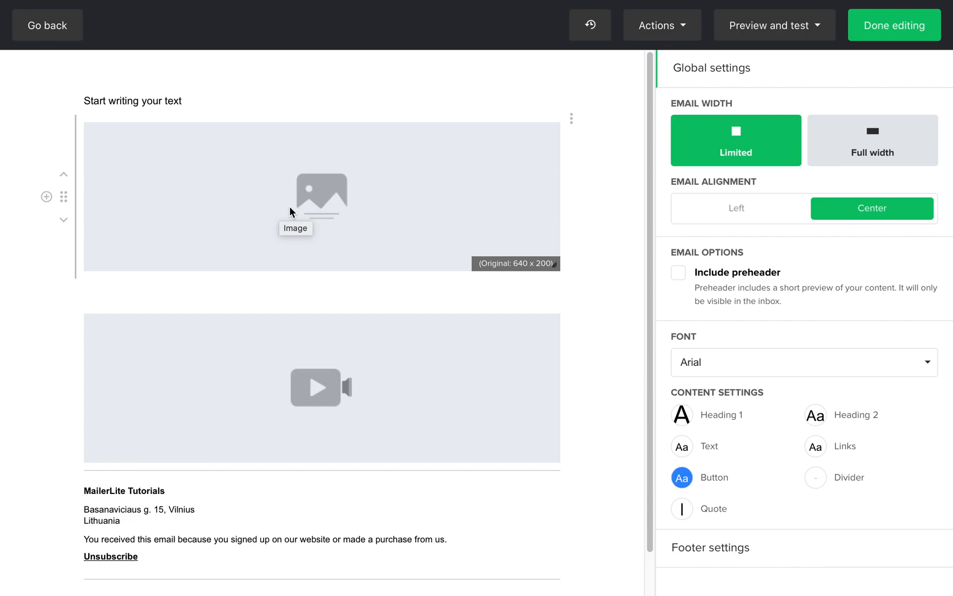
pyautogui.click(321, 195)
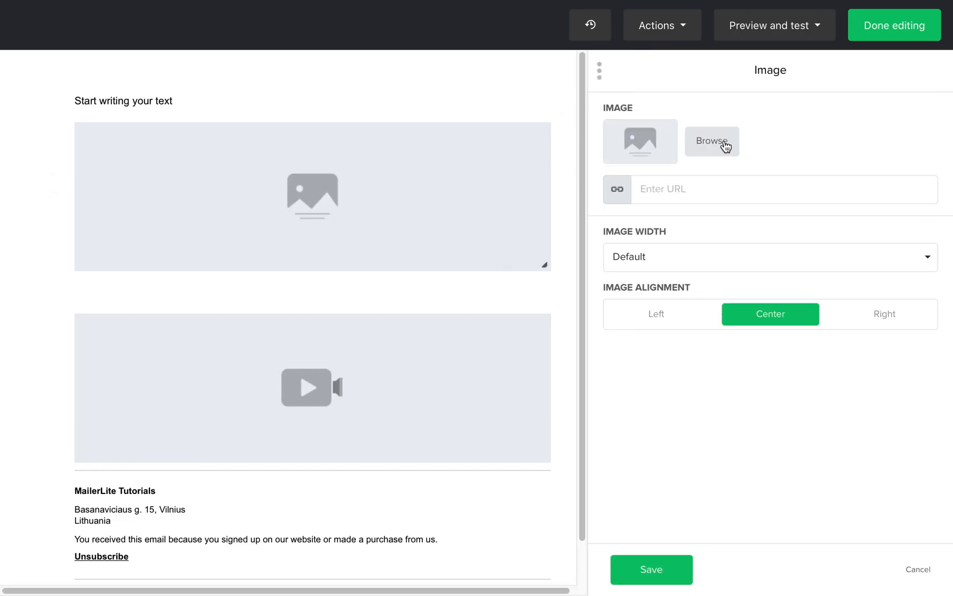
pyautogui.click(710, 141)
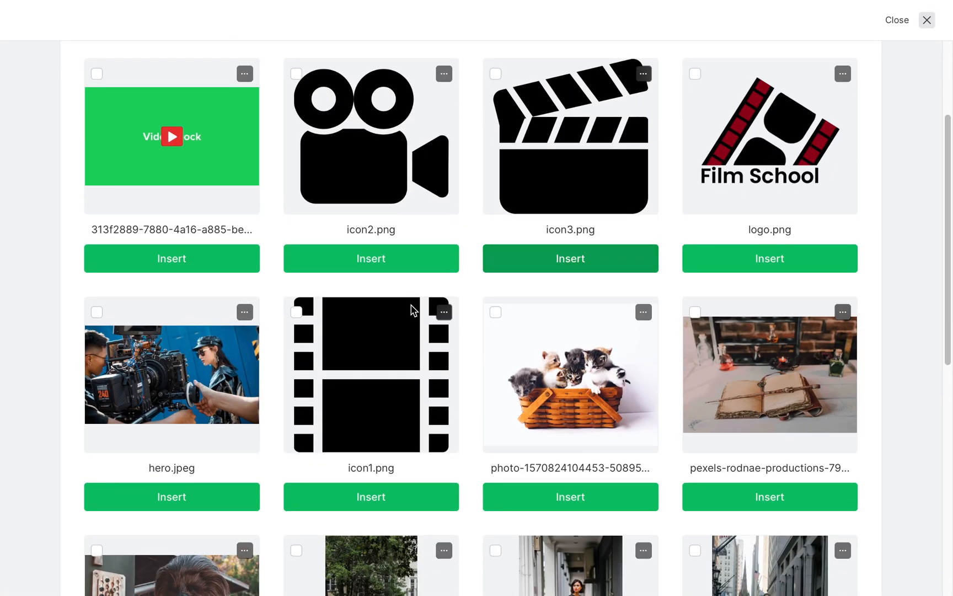
pyautogui.click(171, 496)
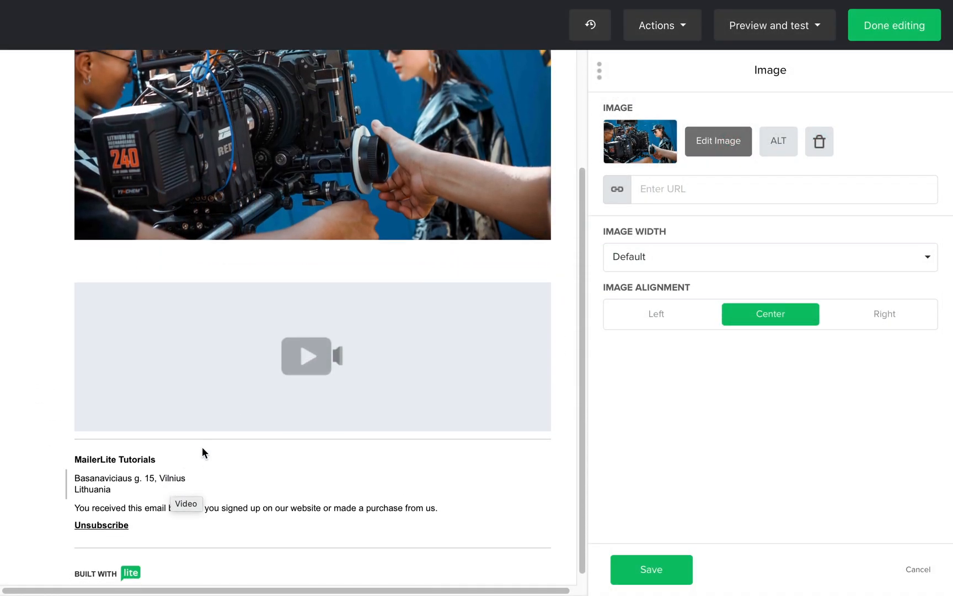
# Step: Load the video block from the pasted YouTube link so its preview shows
pyautogui.click(312, 355)
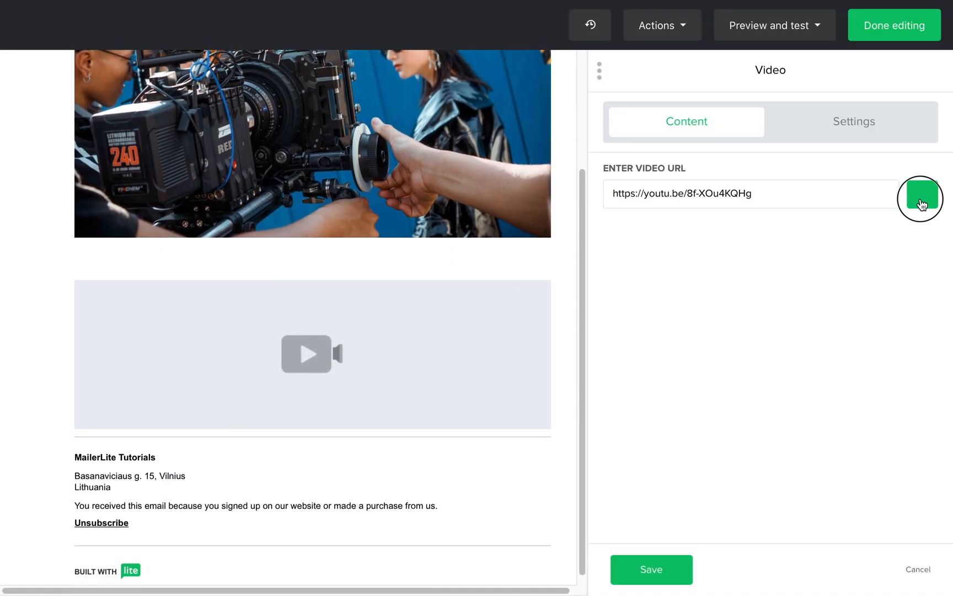
pyautogui.click(921, 193)
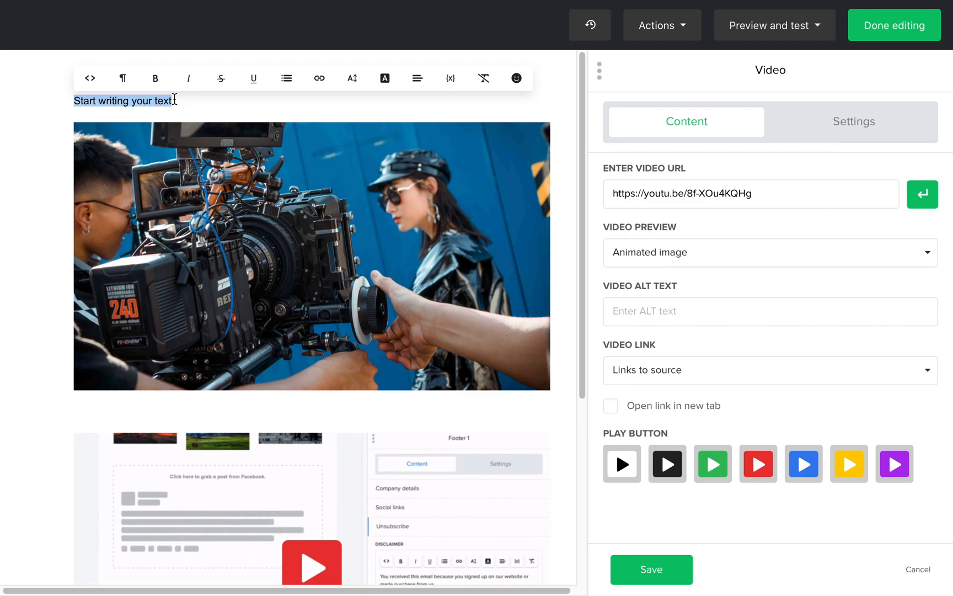
# Step: Add an 'Add your text here.' text block between the photo and the saved video
pyautogui.write('Add your text here.')
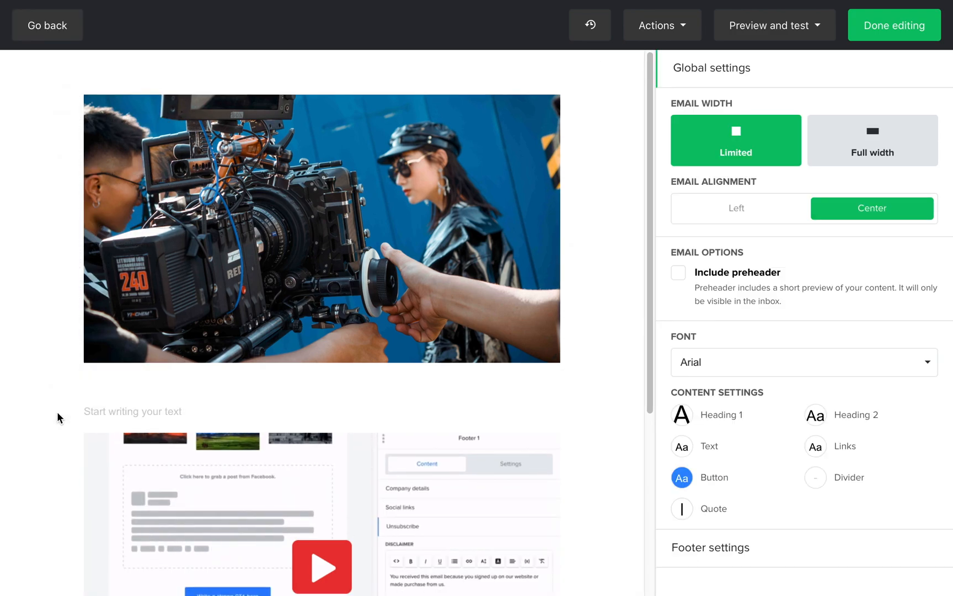
pyautogui.scroll(-3)
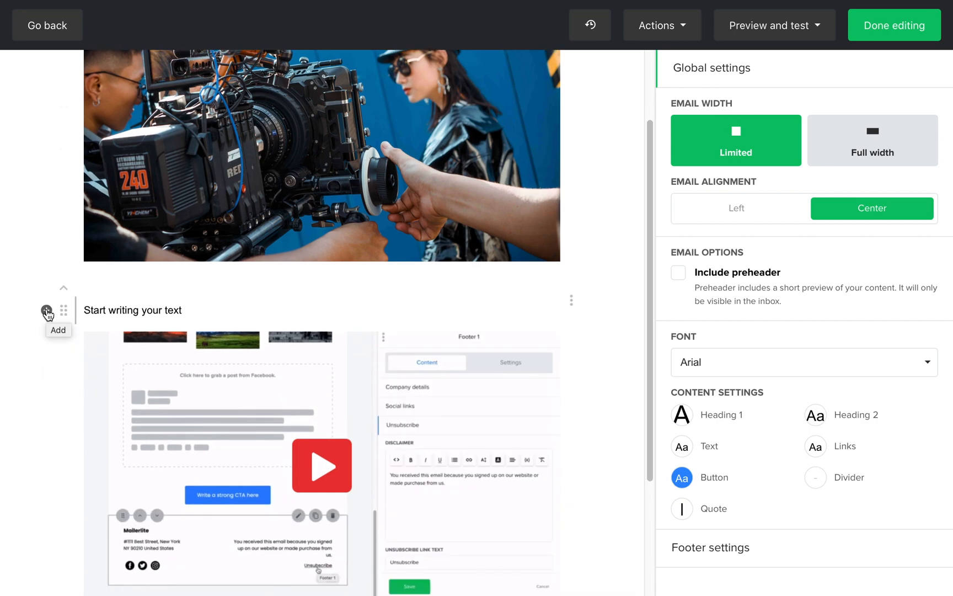
# Step: Add a table below the text block and expand it to five columns
pyautogui.click(46, 310)
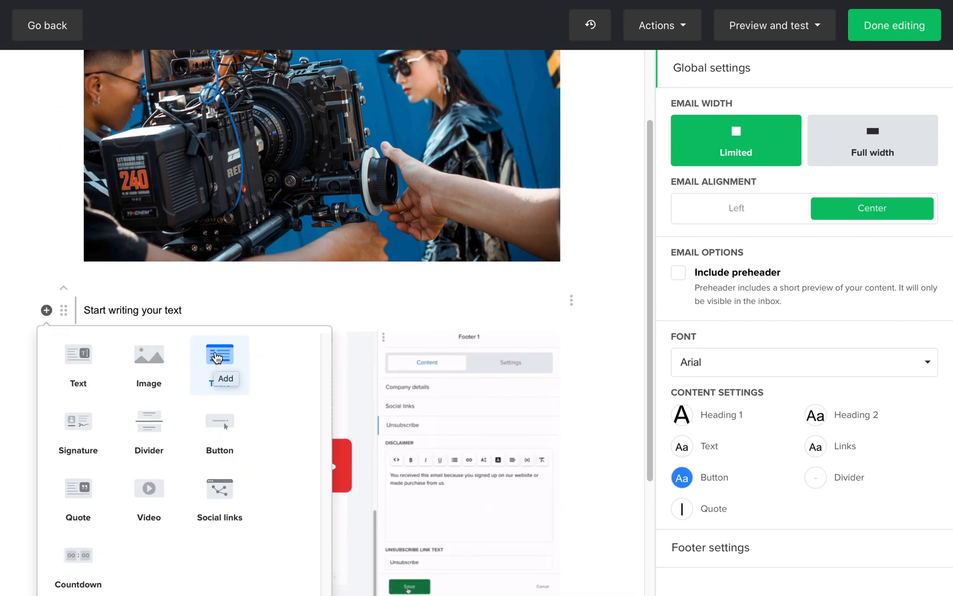
pyautogui.click(219, 355)
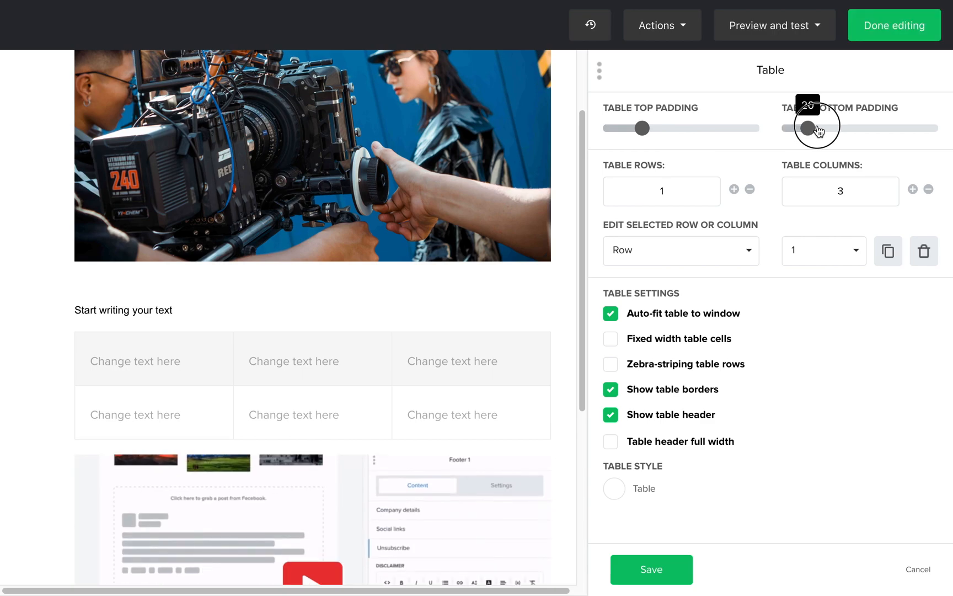
pyautogui.click(734, 189)
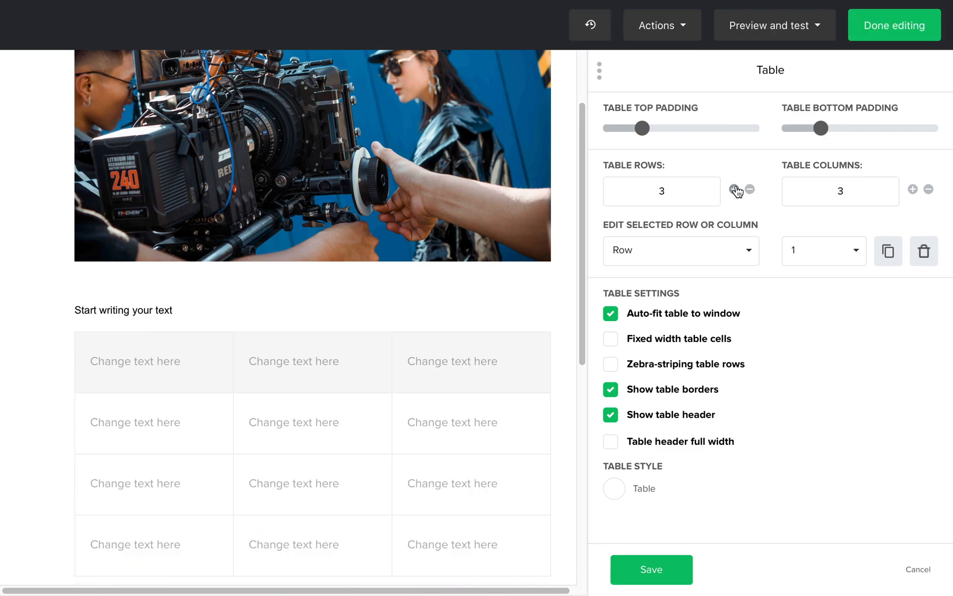
pyautogui.click(912, 189)
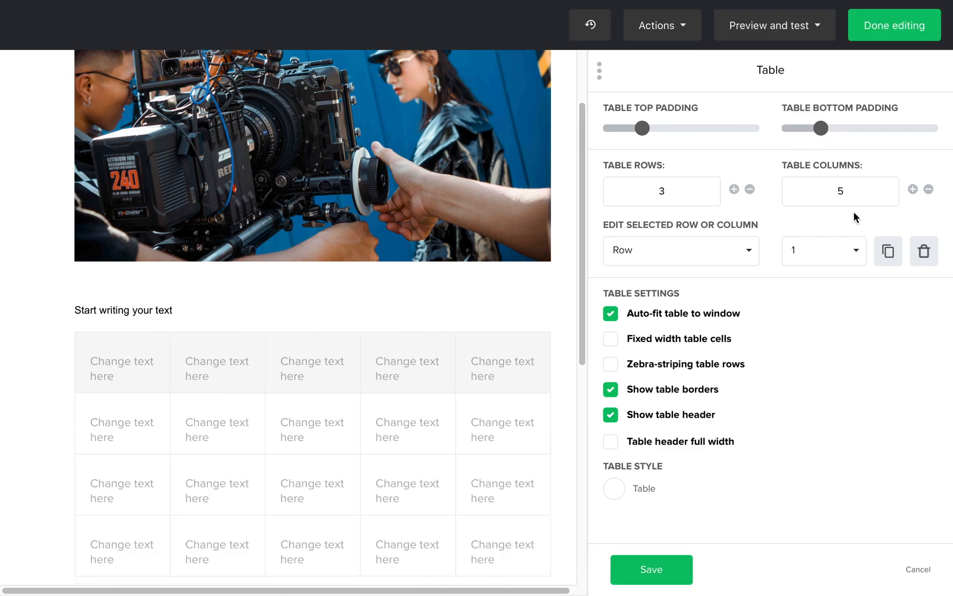
# Step: Select column 3 and restyle the table with red borders and grey cell backgrounds
pyautogui.click(681, 249)
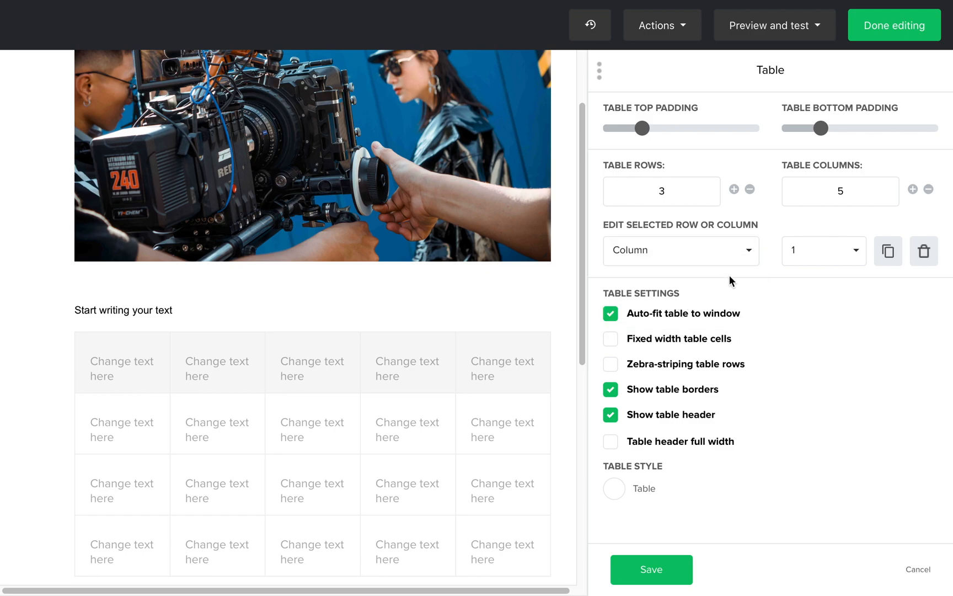
pyautogui.click(823, 249)
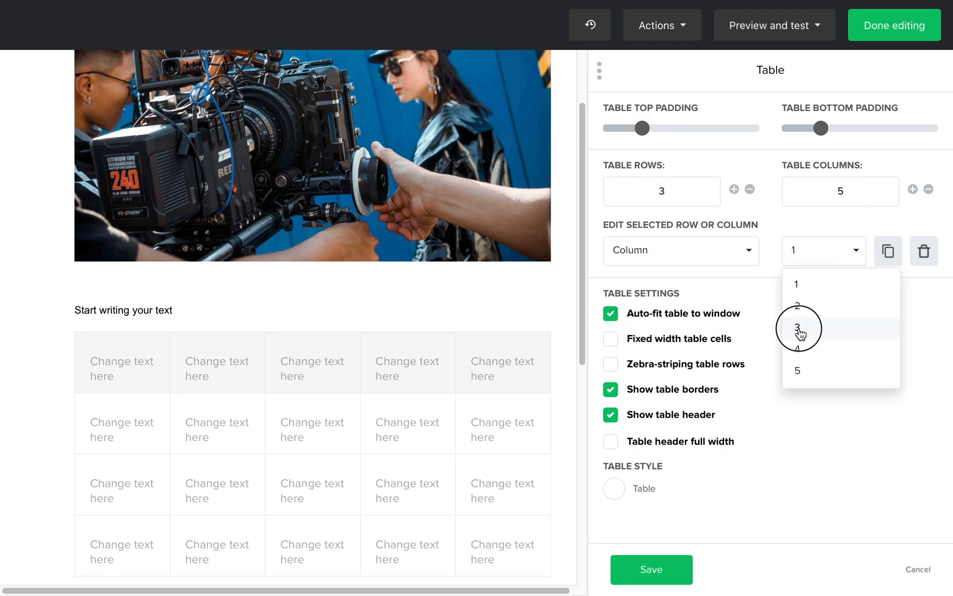
pyautogui.click(798, 327)
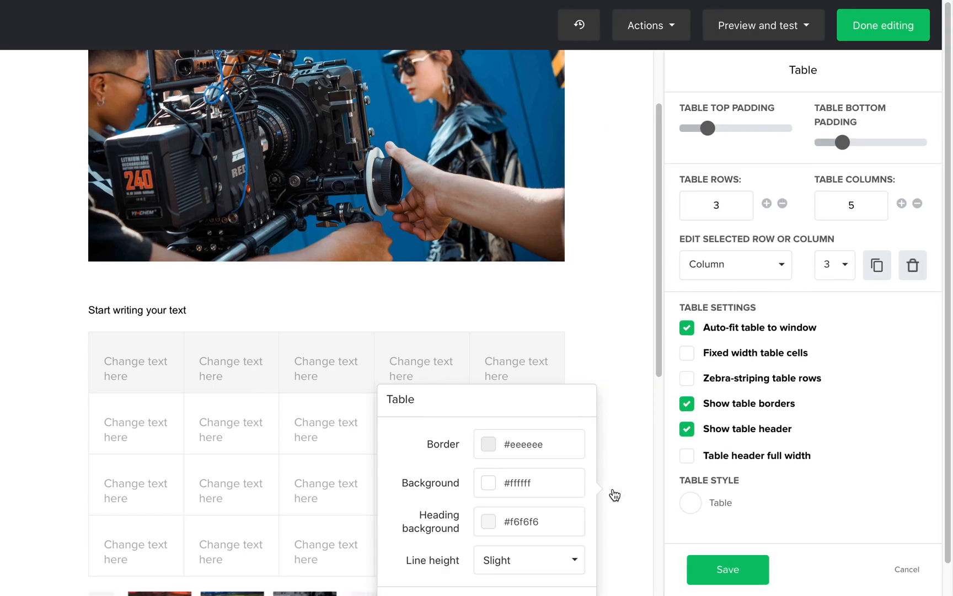
pyautogui.click(487, 443)
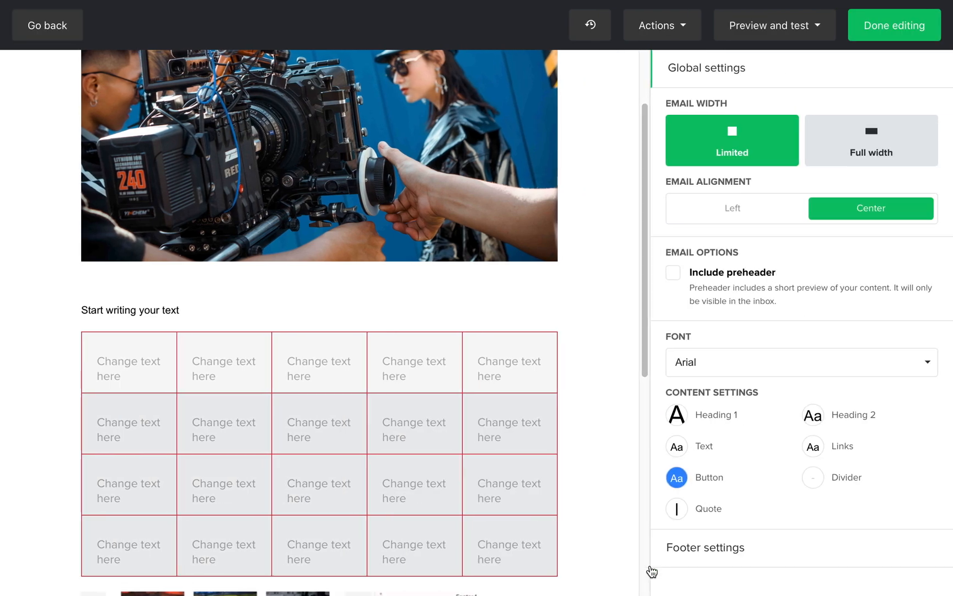
# Step: Add a signature block with the kittens-in-a-basket photo as its profile picture
pyautogui.click(45, 340)
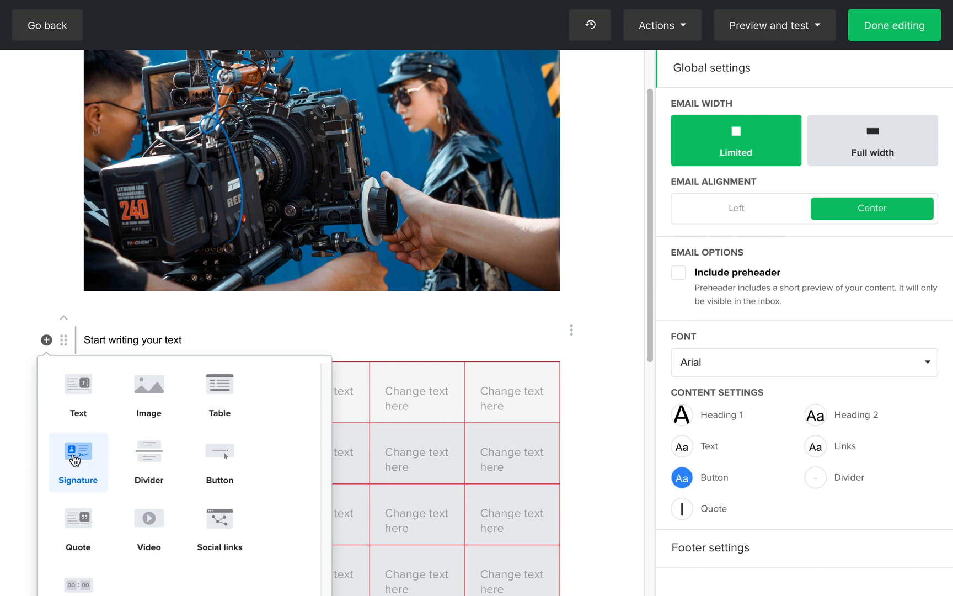
pyautogui.click(78, 451)
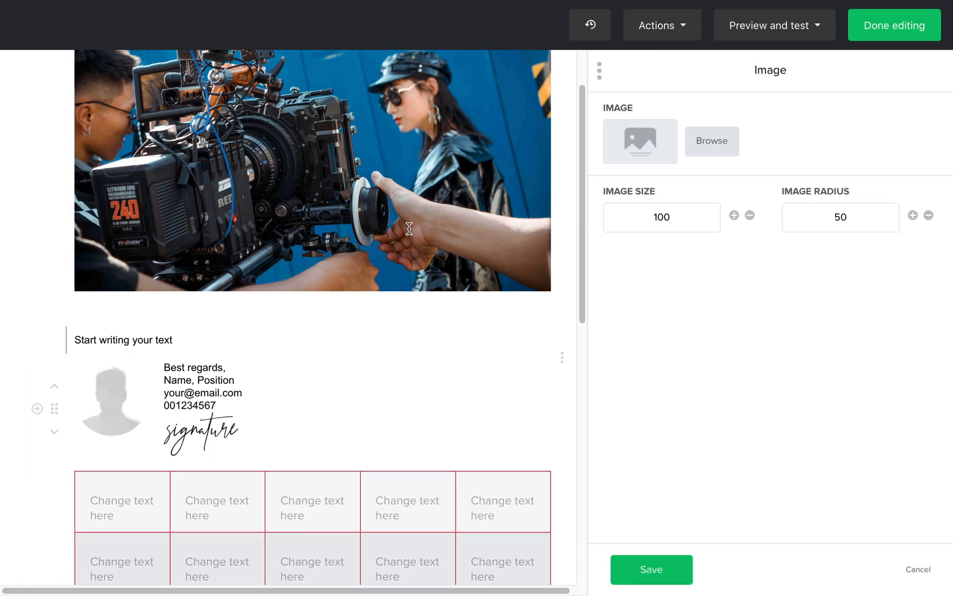
pyautogui.click(711, 141)
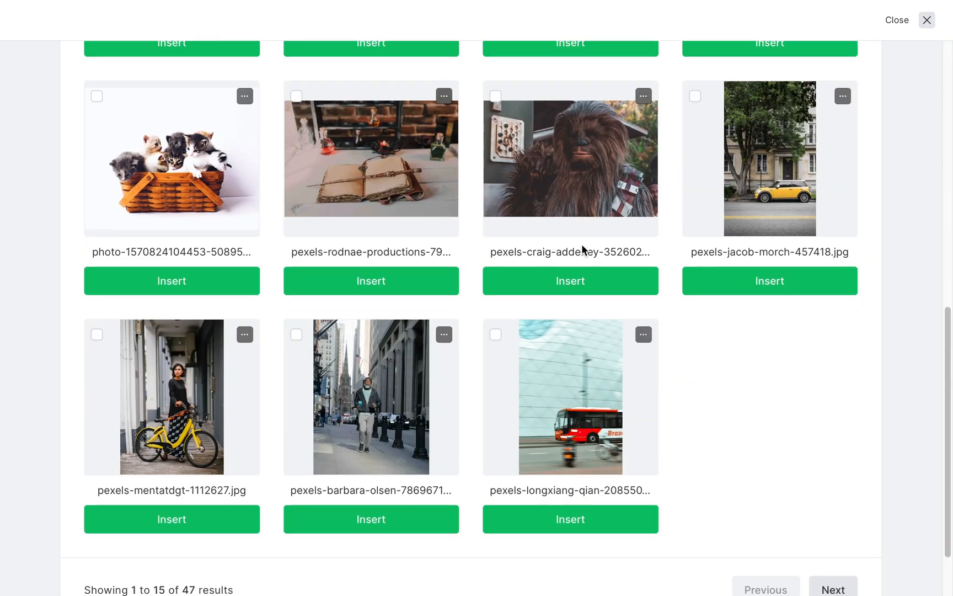
pyautogui.click(171, 280)
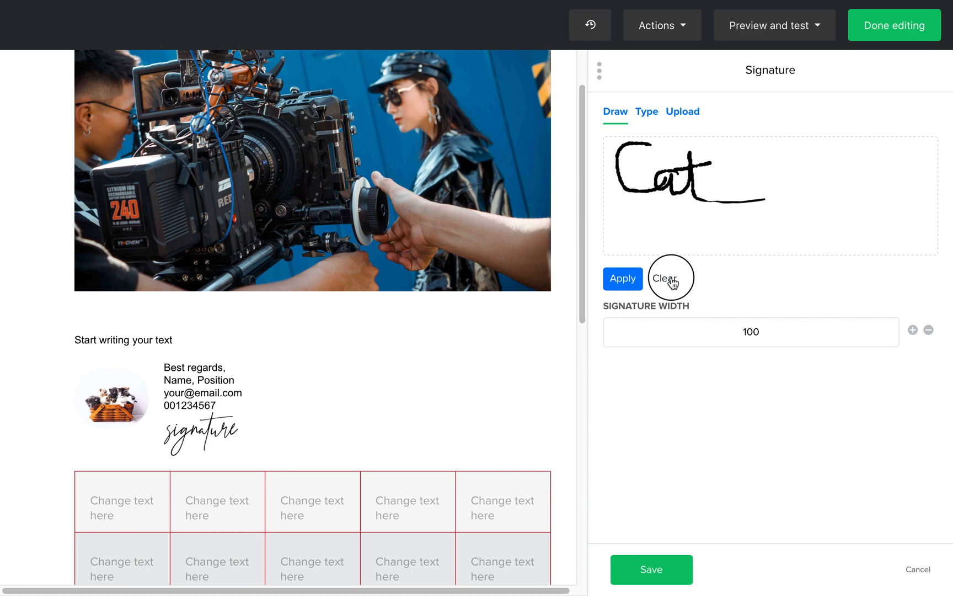
# Step: Clear the drawn signature, switch to an uploaded signature image and widen it, then save
pyautogui.click(645, 111)
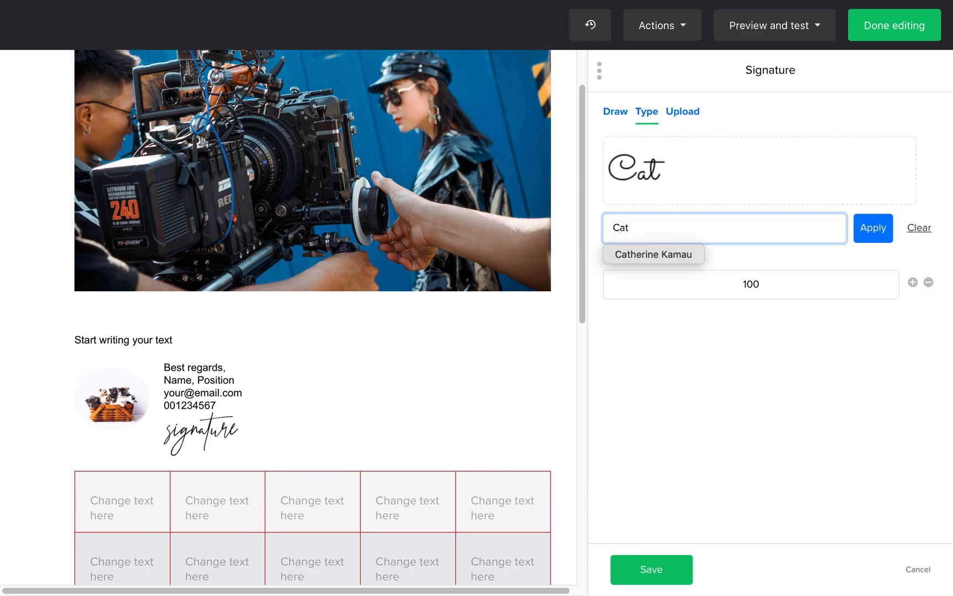
pyautogui.click(682, 112)
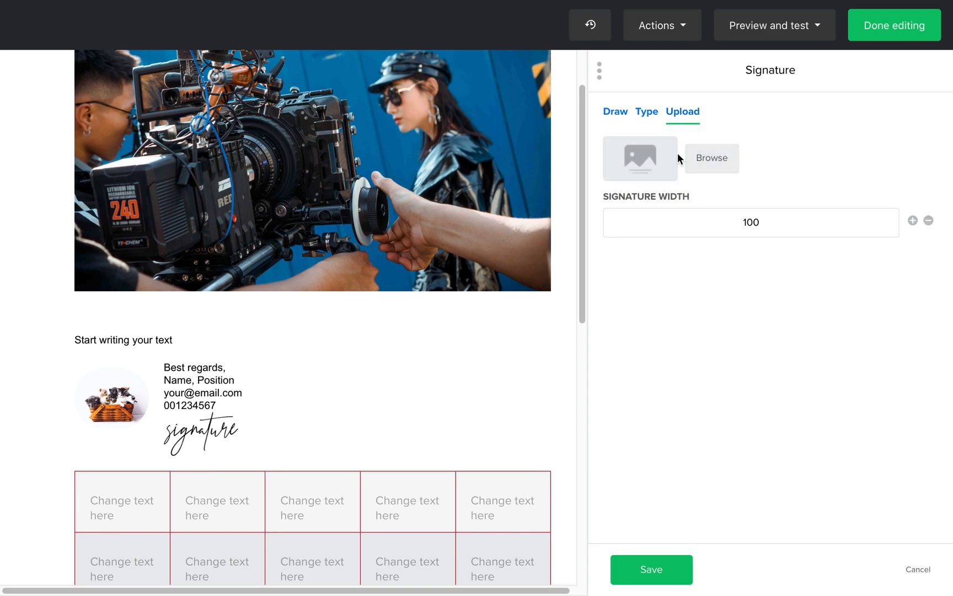
pyautogui.click(912, 221)
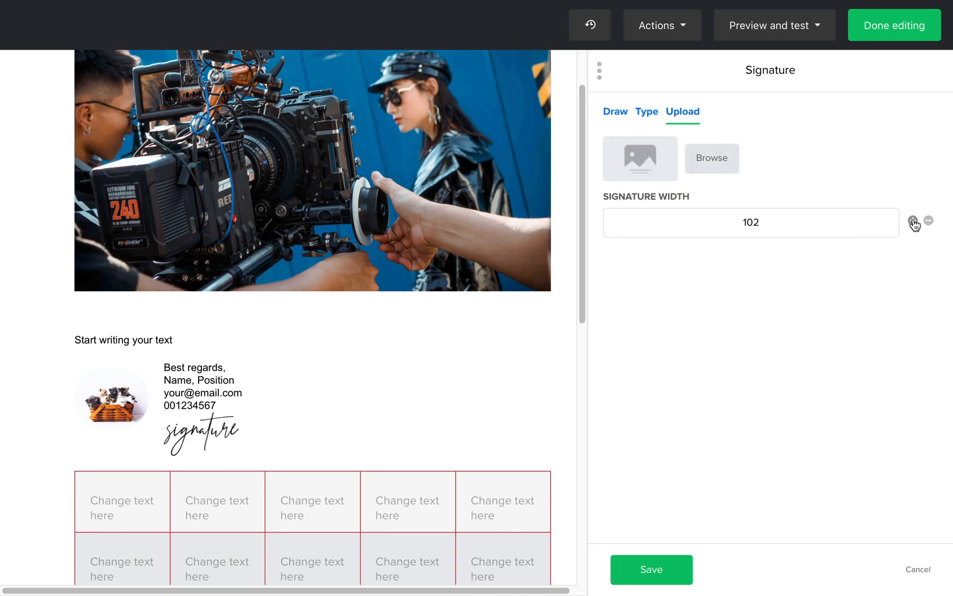
pyautogui.click(910, 221)
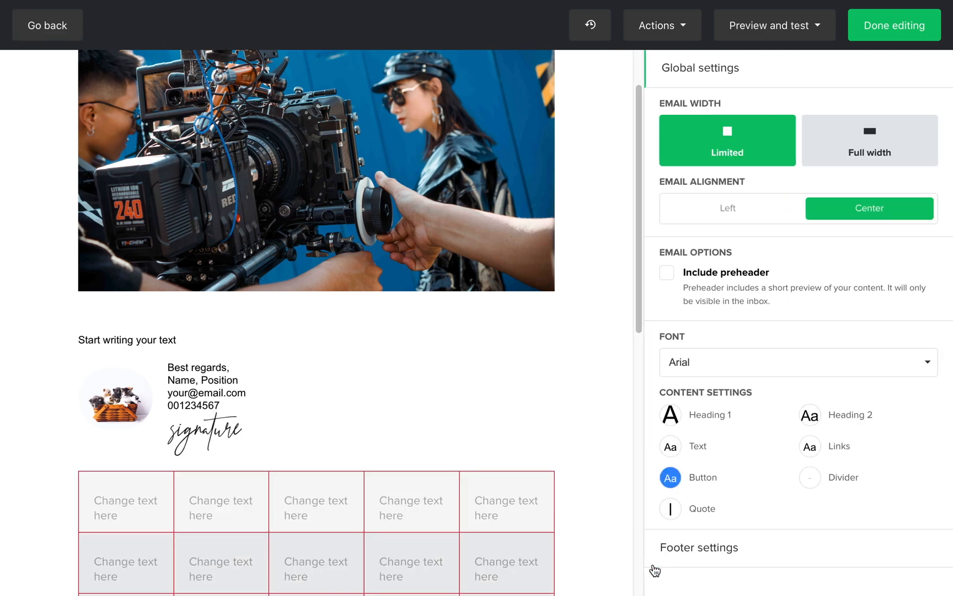
pyautogui.click(47, 407)
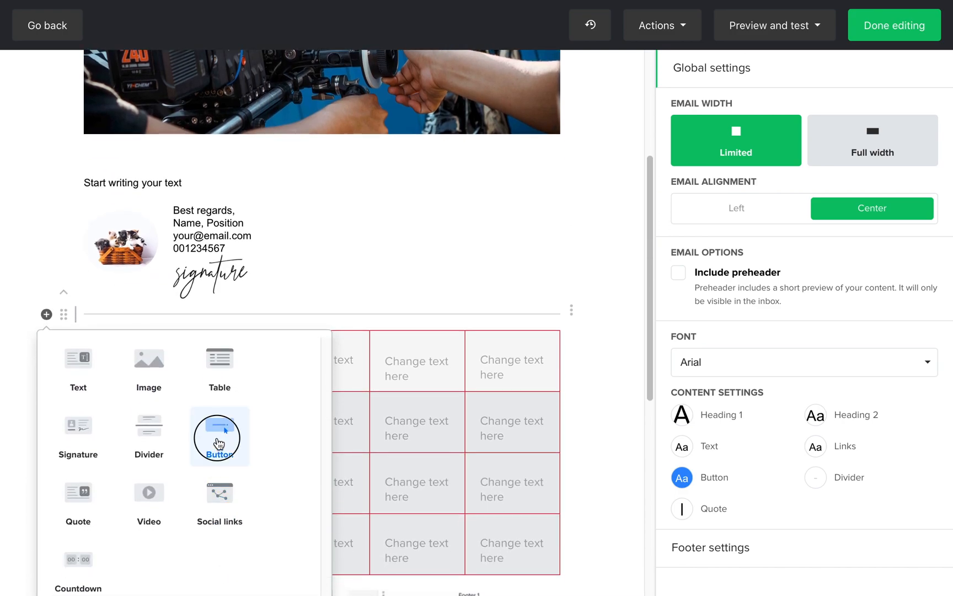
# Step: Add a button block below the signature with an orange background and save it
pyautogui.click(218, 436)
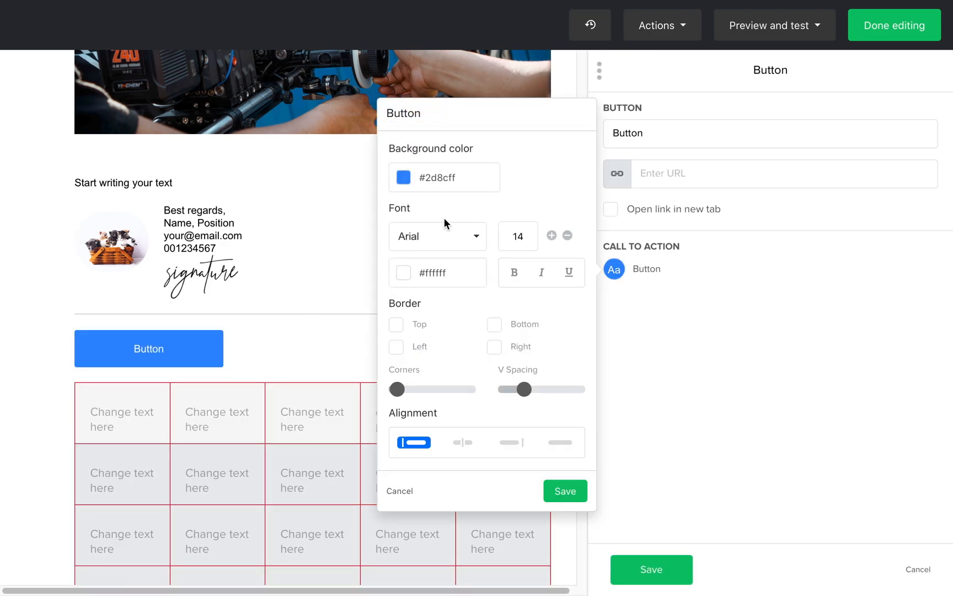
pyautogui.click(563, 491)
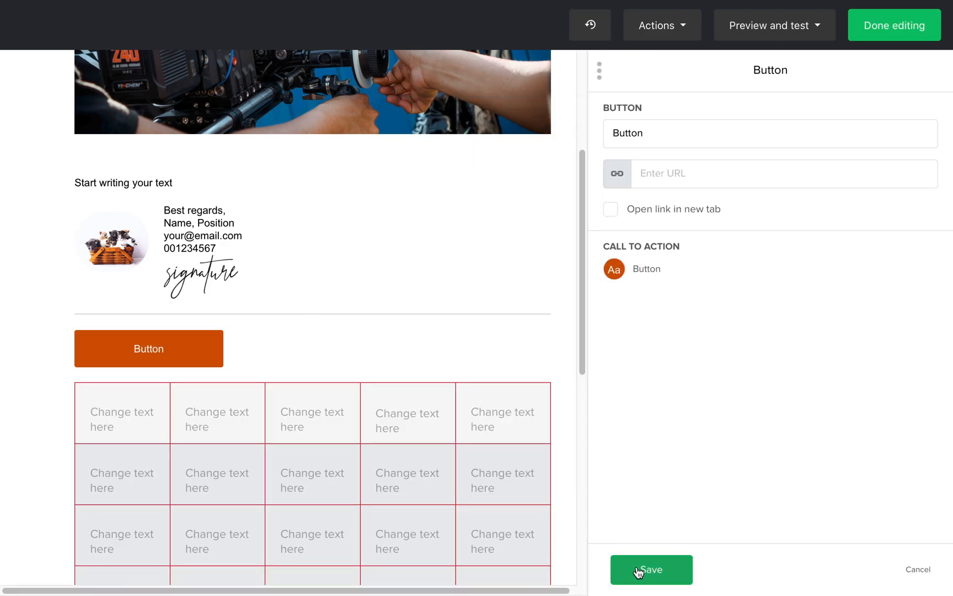
pyautogui.click(651, 569)
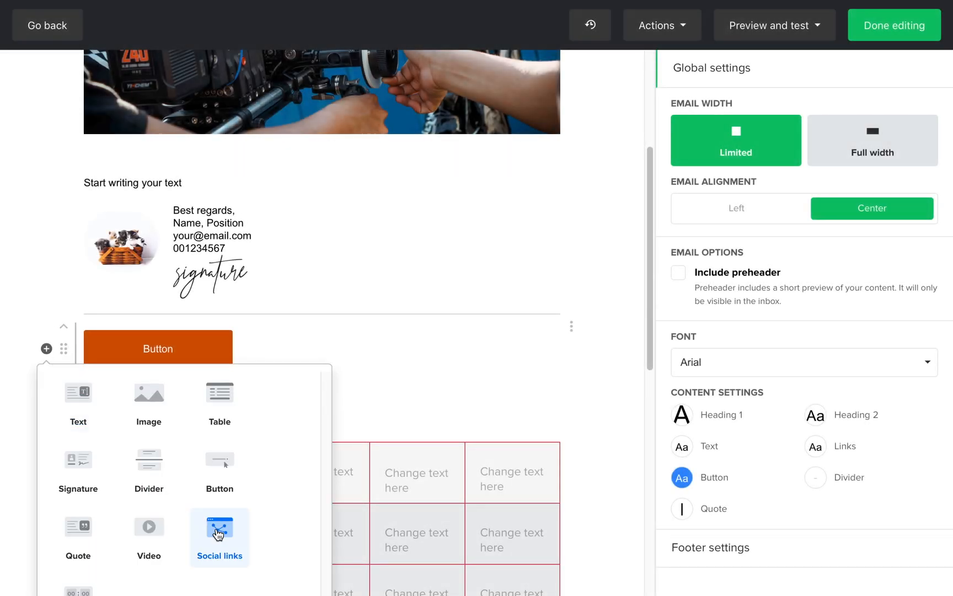
# Step: Add a social links block with a Facebook link and save it beneath the button
pyautogui.click(218, 537)
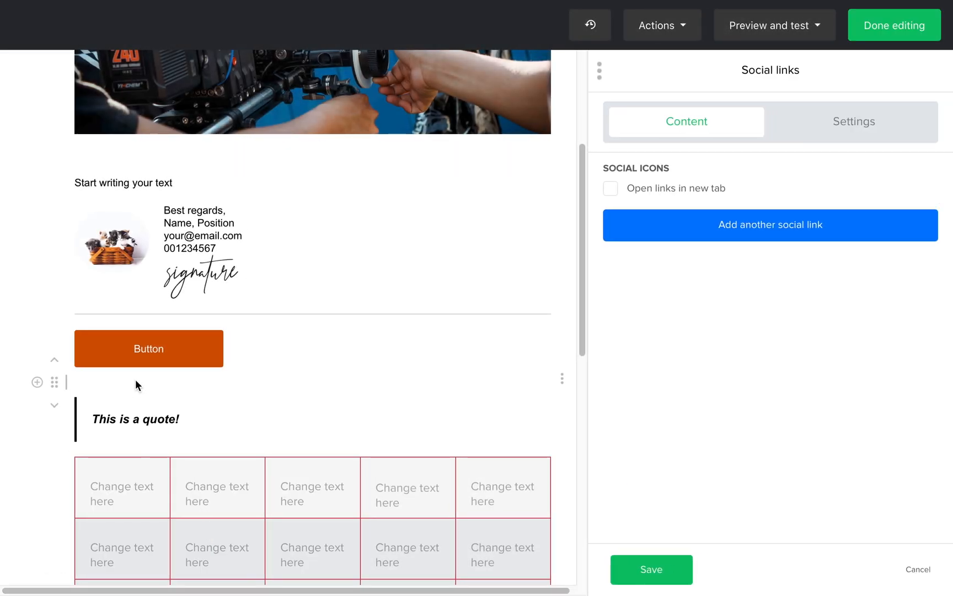
pyautogui.click(770, 224)
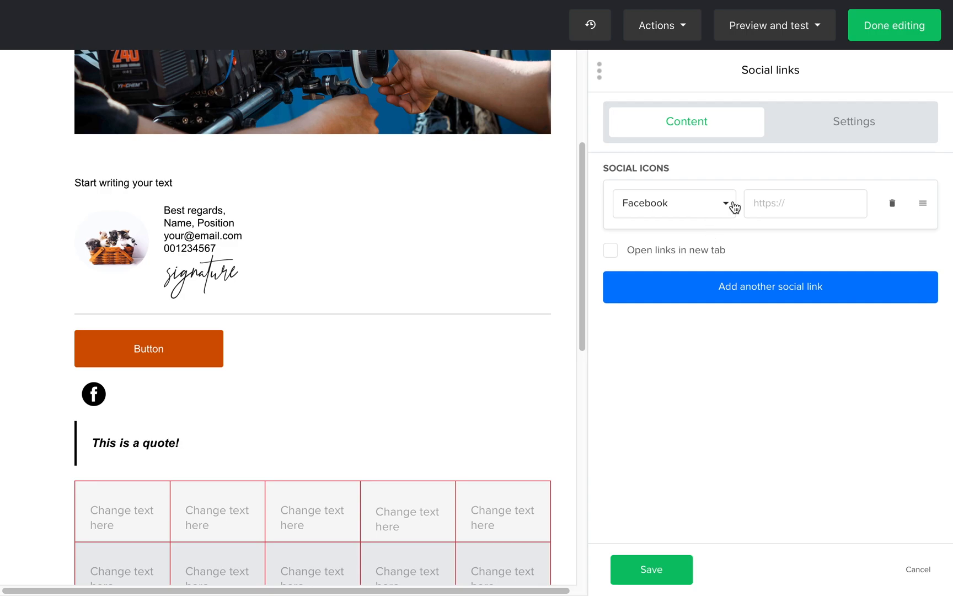
pyautogui.click(727, 203)
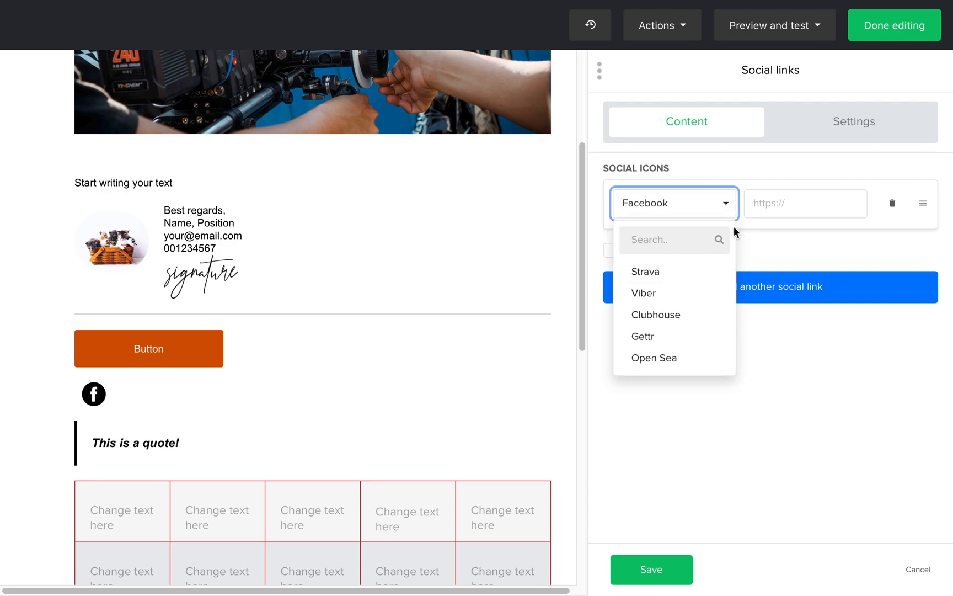
pyautogui.click(804, 203)
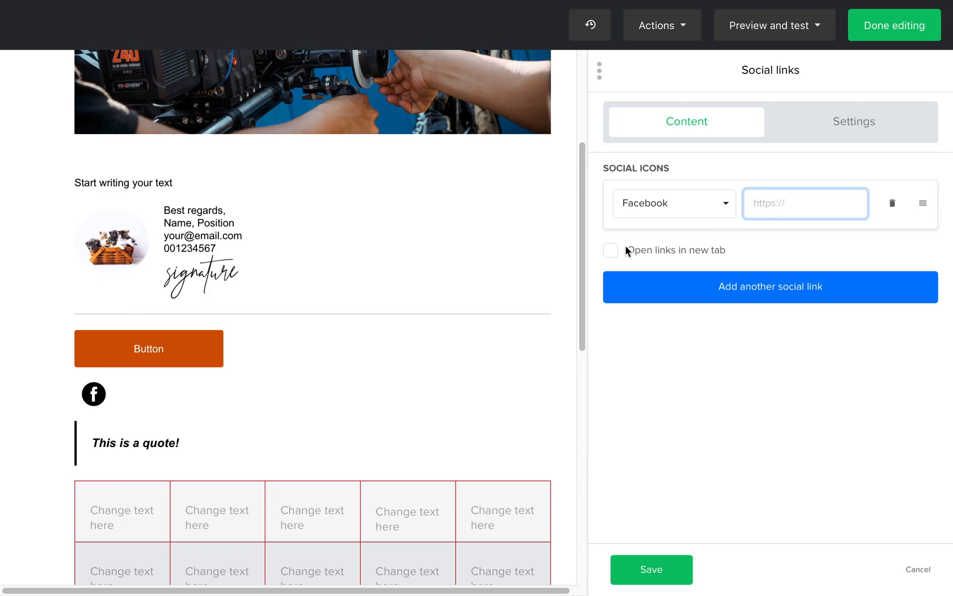
pyautogui.click(610, 249)
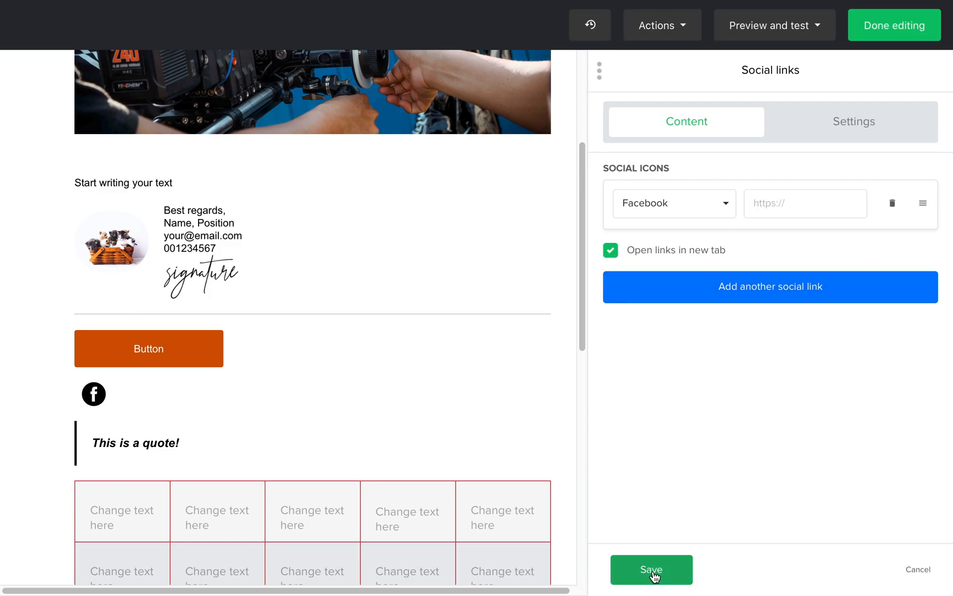
pyautogui.click(651, 569)
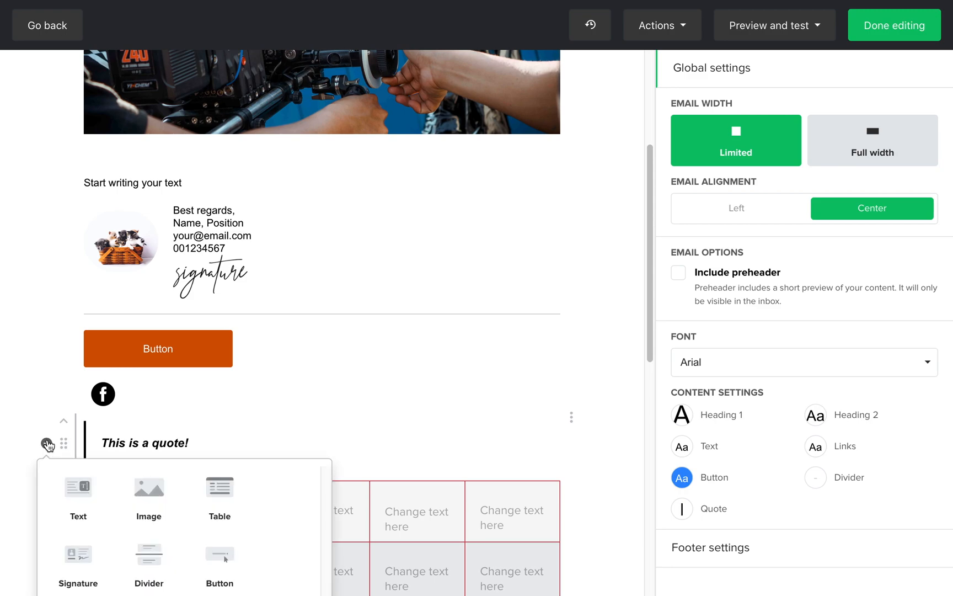
pyautogui.scroll(-3)
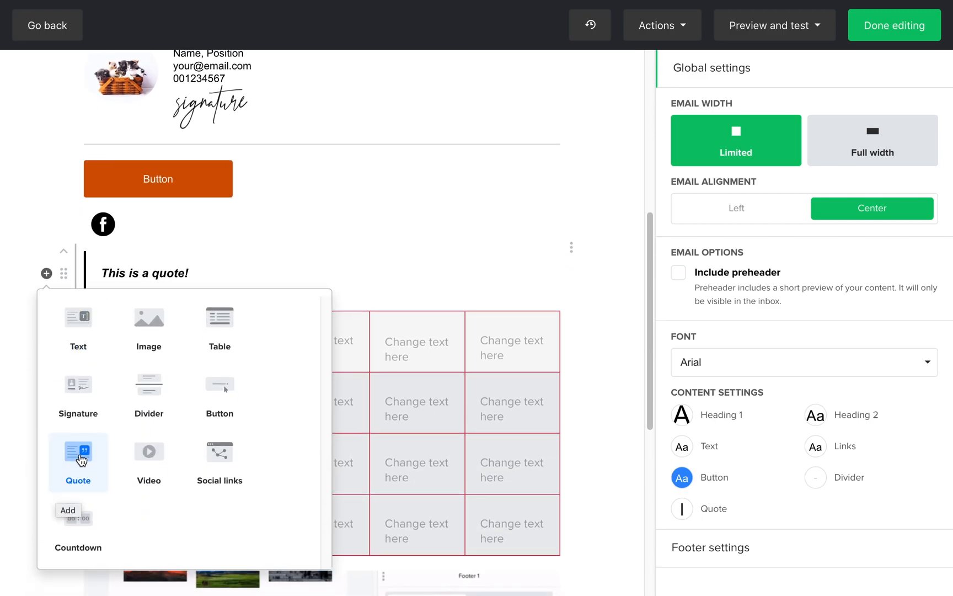
pyautogui.click(77, 528)
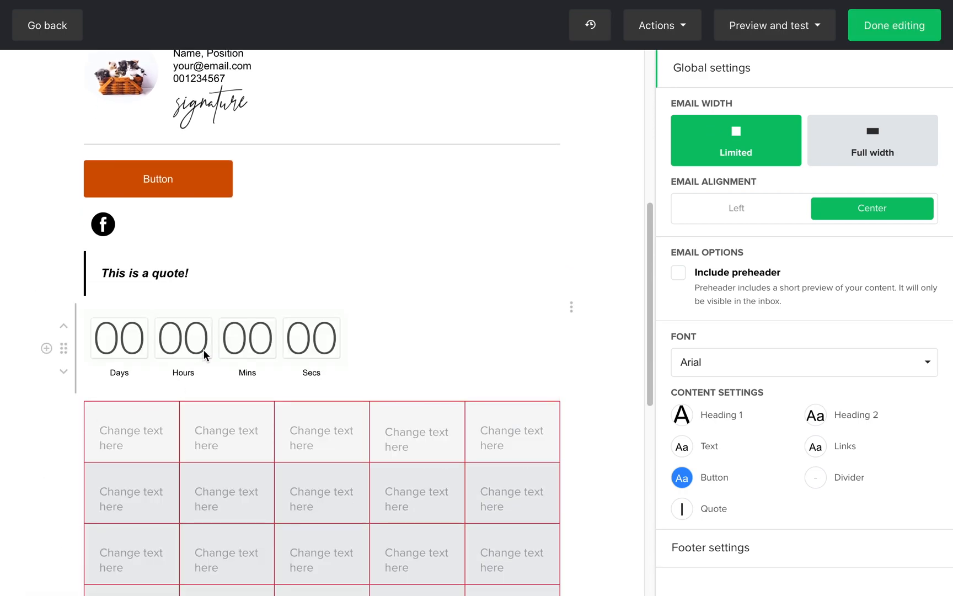
pyautogui.click(204, 339)
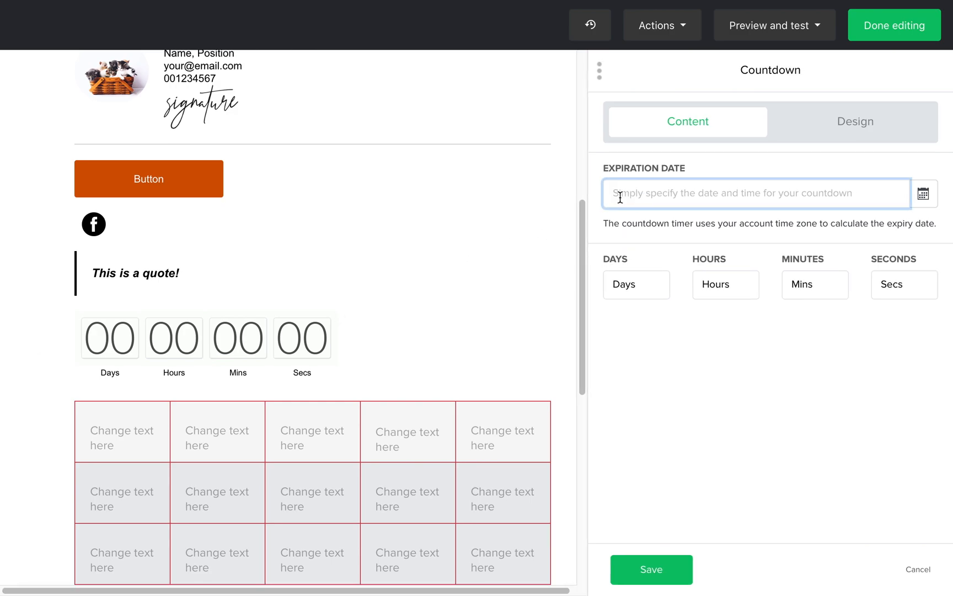
pyautogui.click(924, 193)
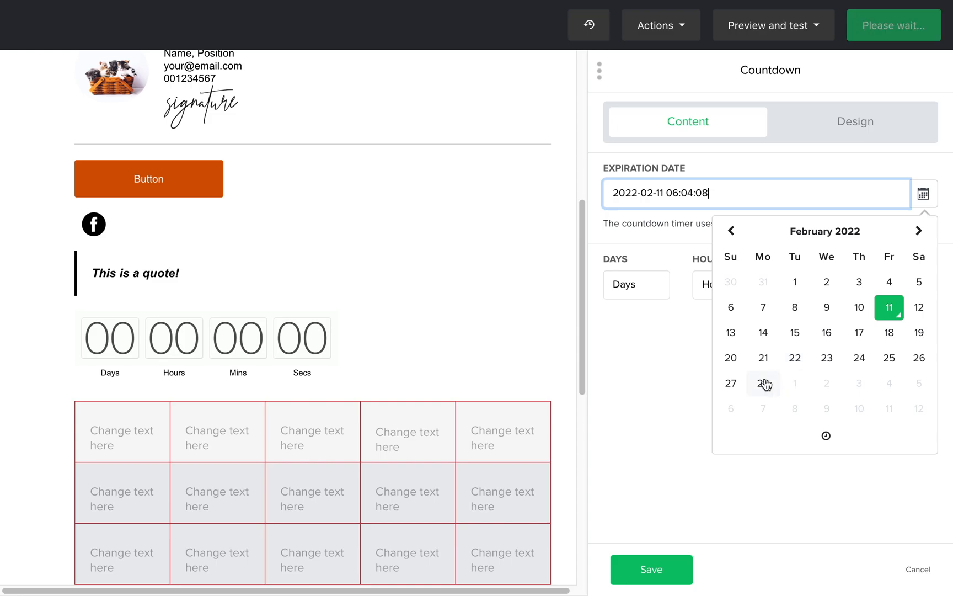
pyautogui.click(764, 383)
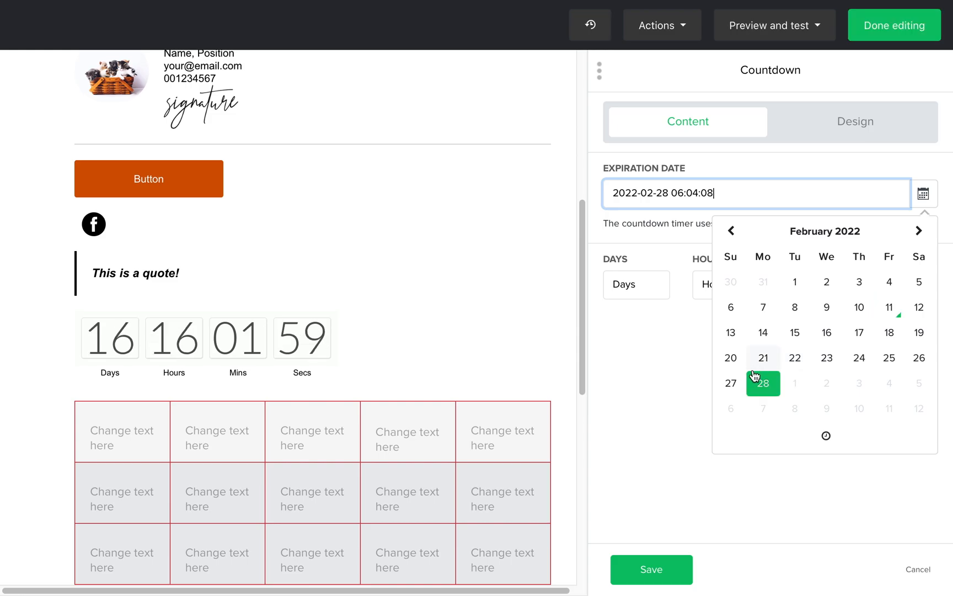
pyautogui.click(651, 570)
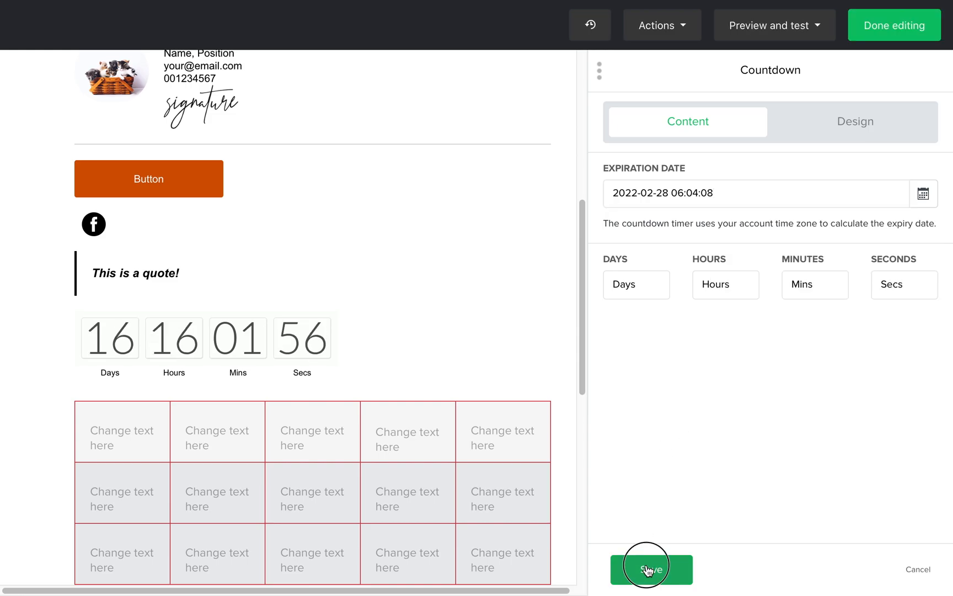
pyautogui.click(651, 569)
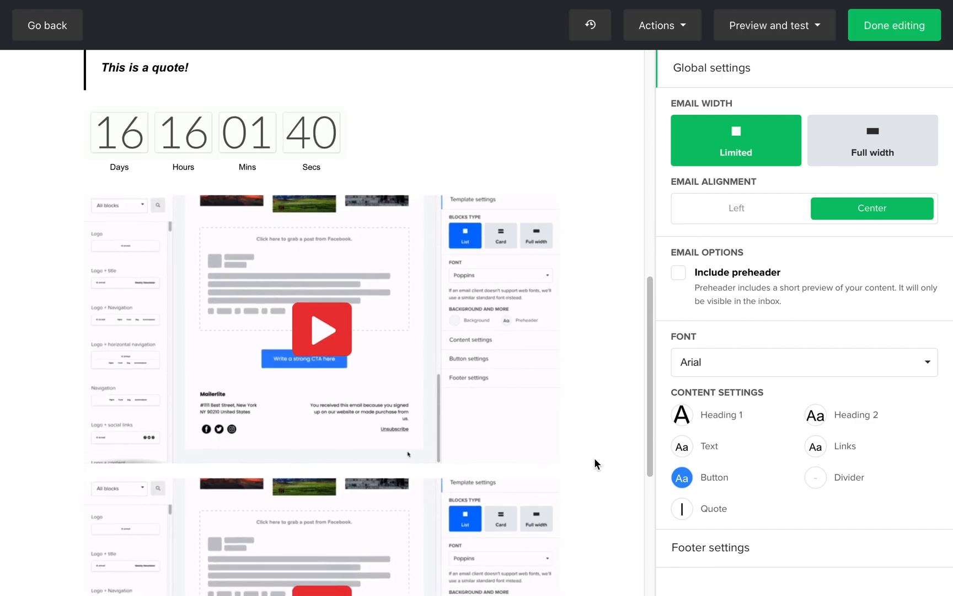
# Step: Restrict the quote to the Book club, Students, Cat lovers and Engaged students groups and save
pyautogui.scroll(-3)
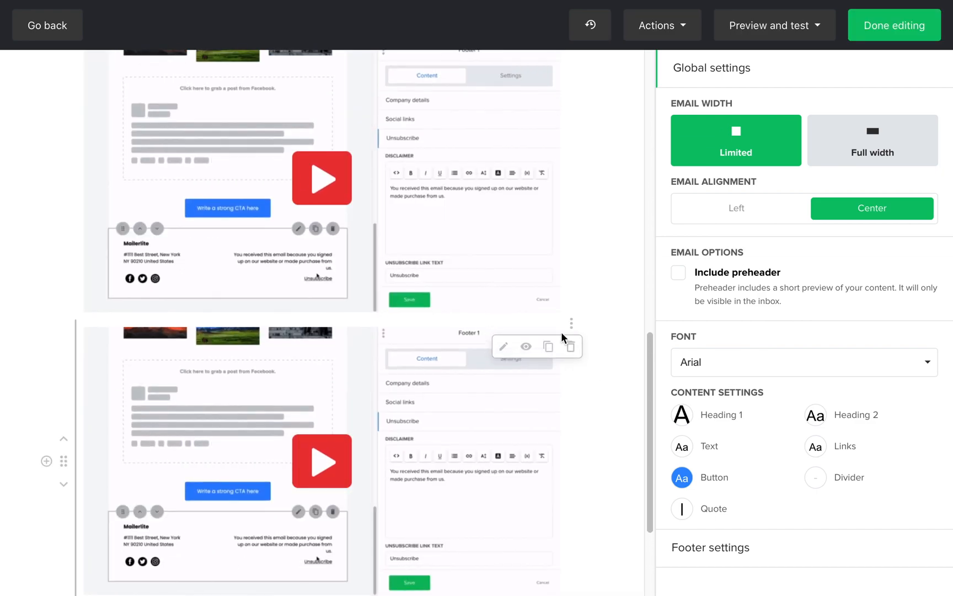
pyautogui.scroll(3)
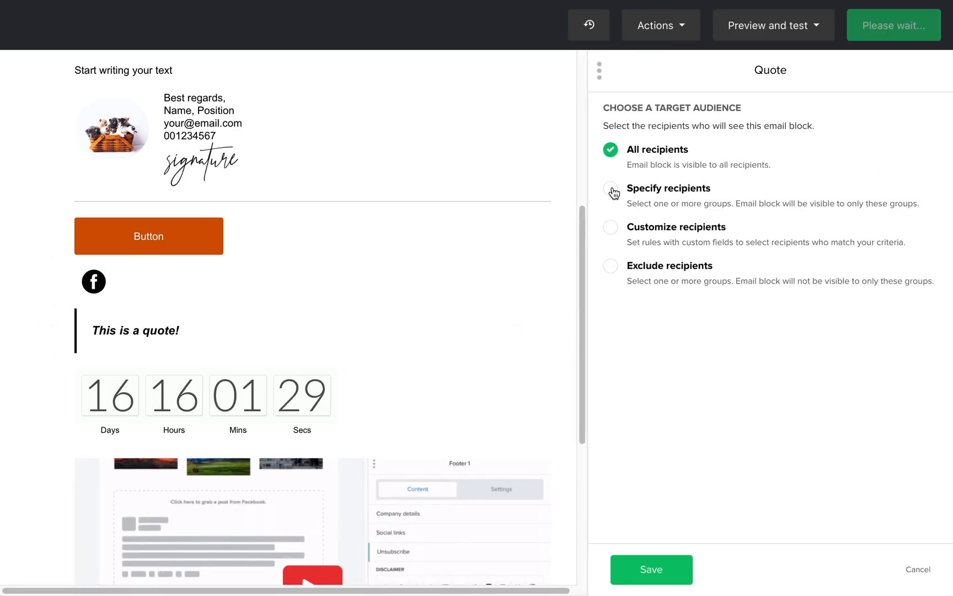
pyautogui.click(611, 188)
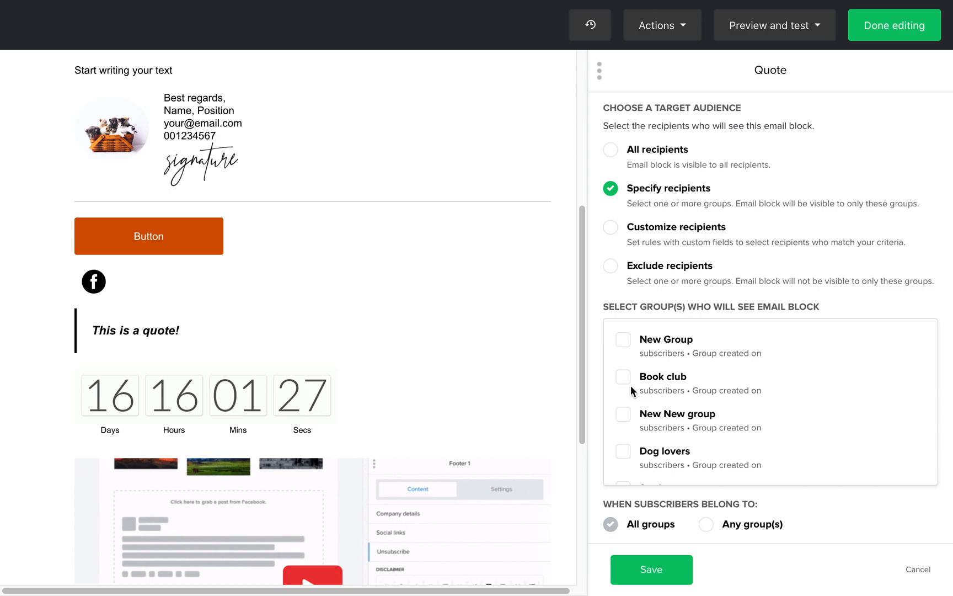
pyautogui.click(622, 376)
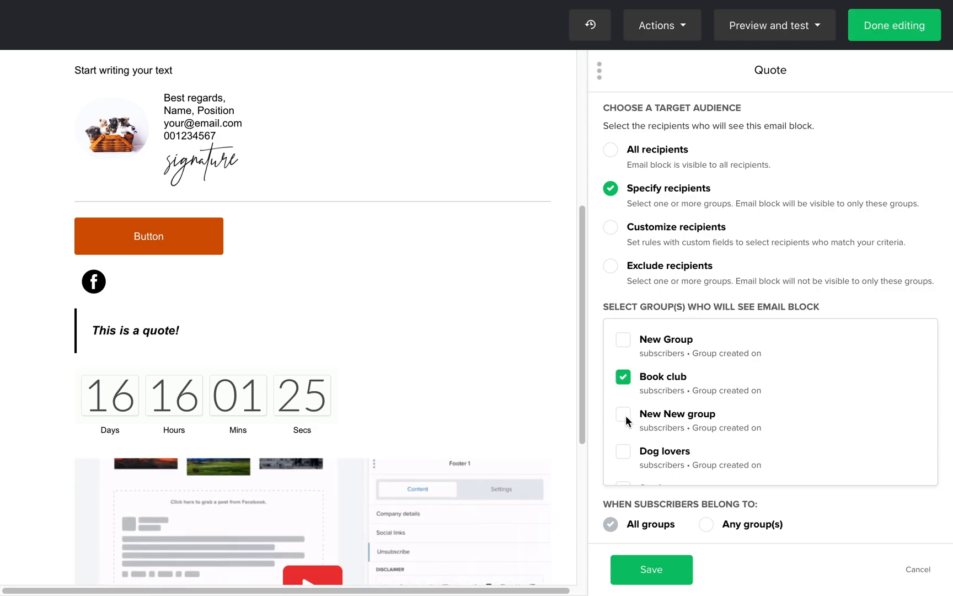
pyautogui.scroll(-3)
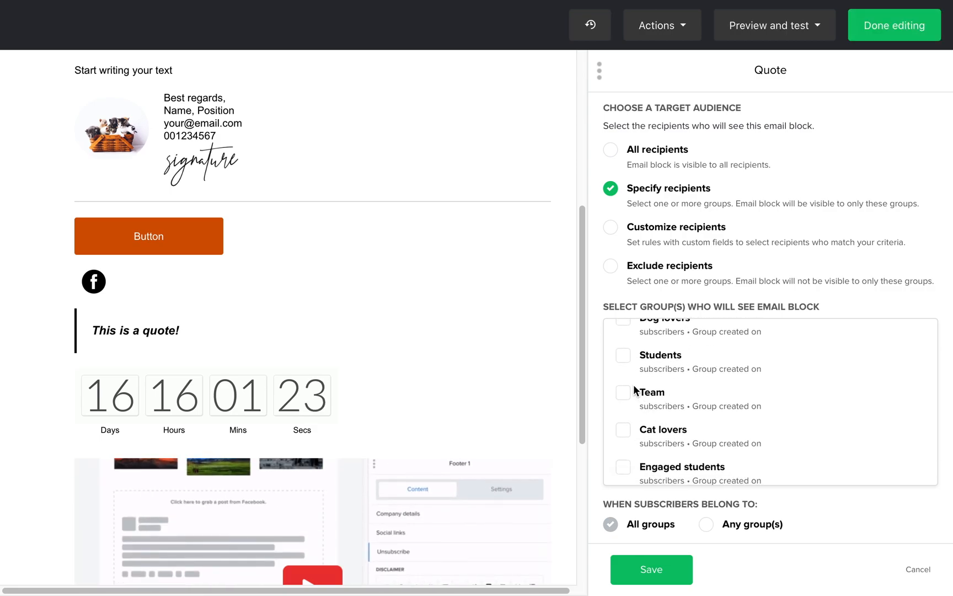
pyautogui.click(622, 430)
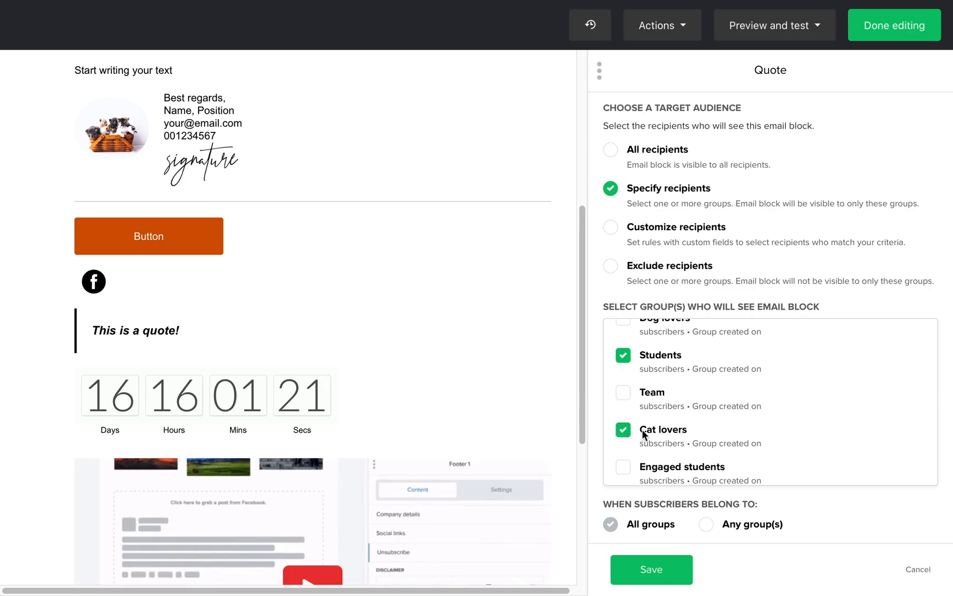
pyautogui.click(622, 466)
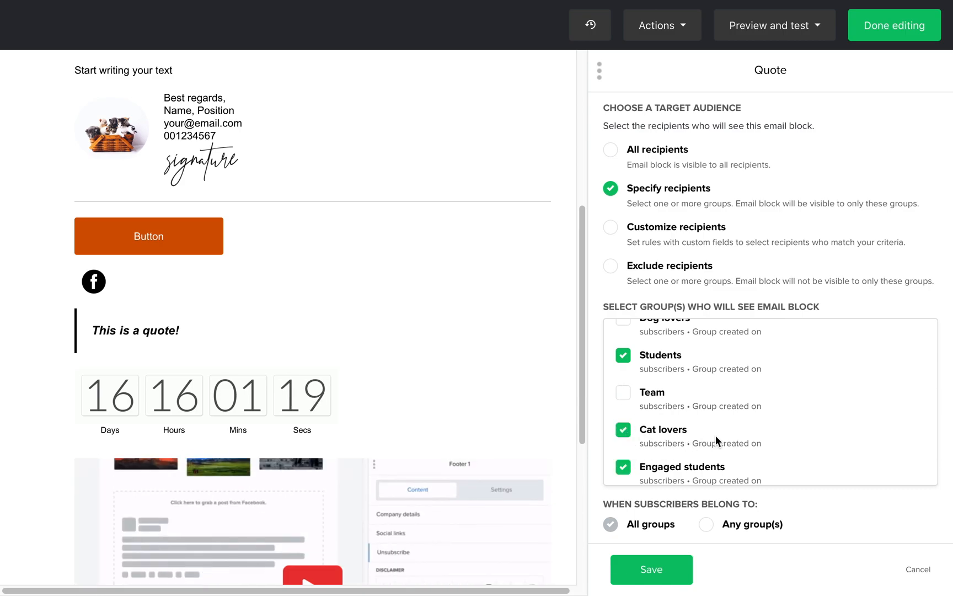
pyautogui.scroll(-3)
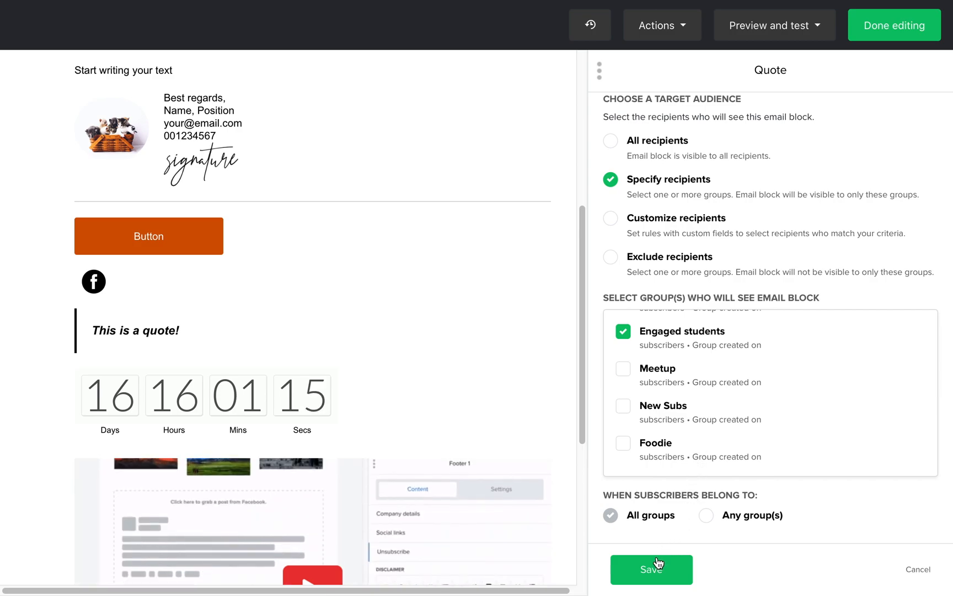
pyautogui.click(651, 570)
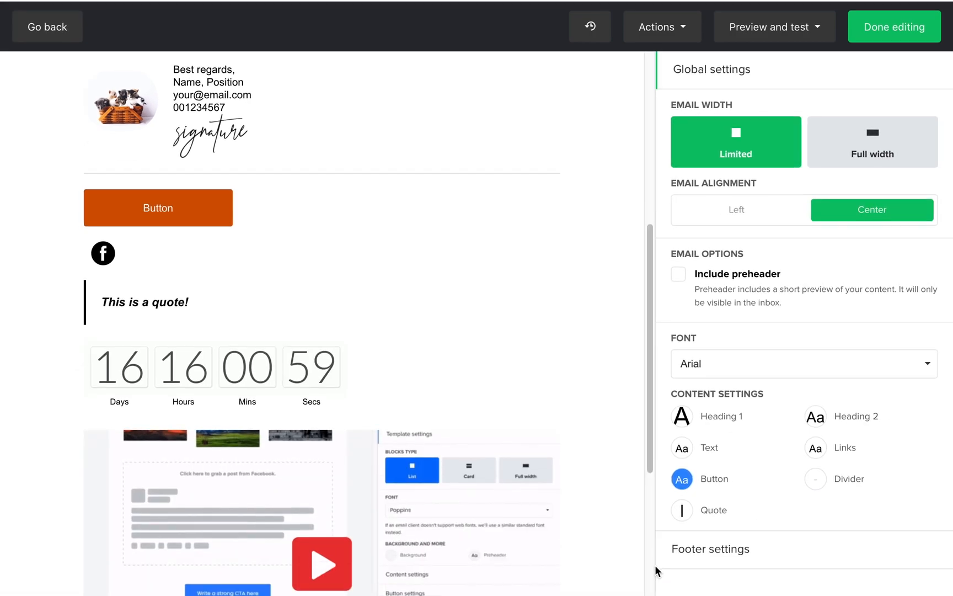
pyautogui.scroll(3)
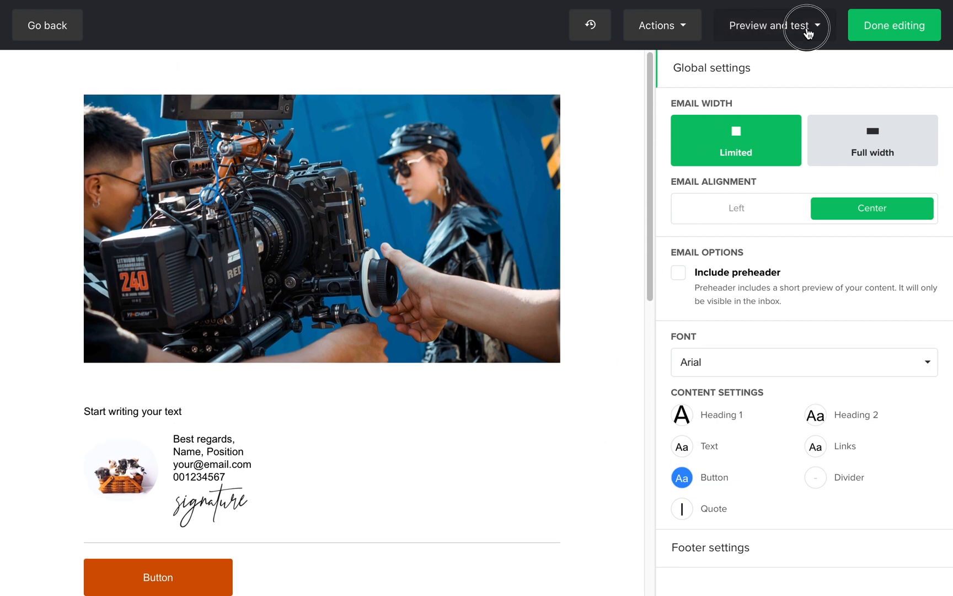
pyautogui.click(772, 25)
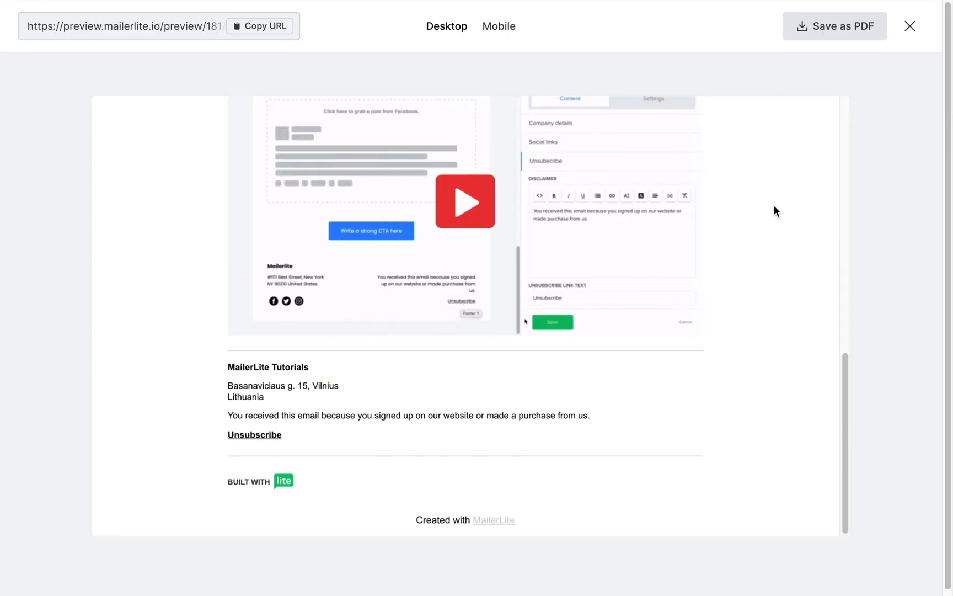
pyautogui.click(910, 25)
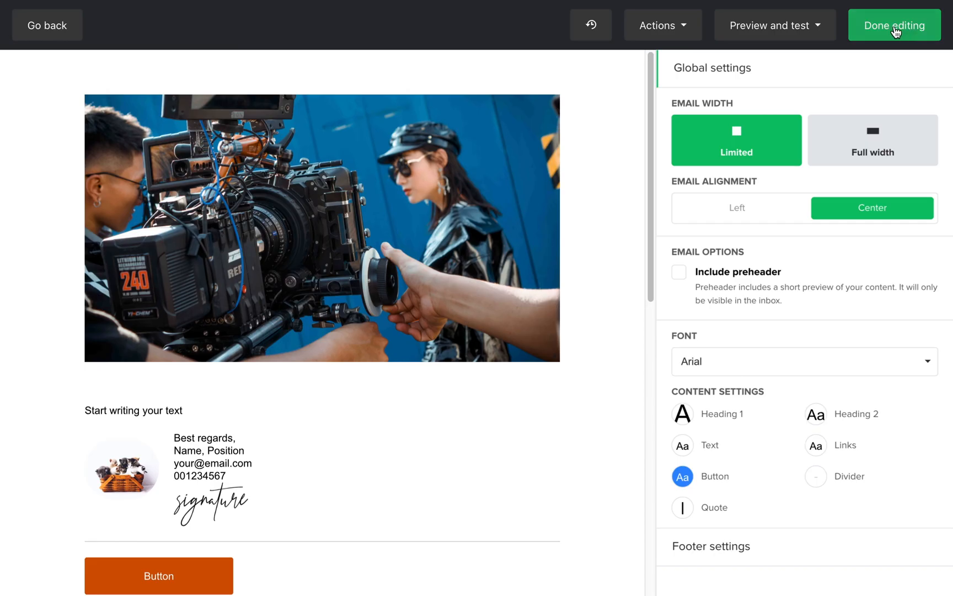
pyautogui.click(773, 26)
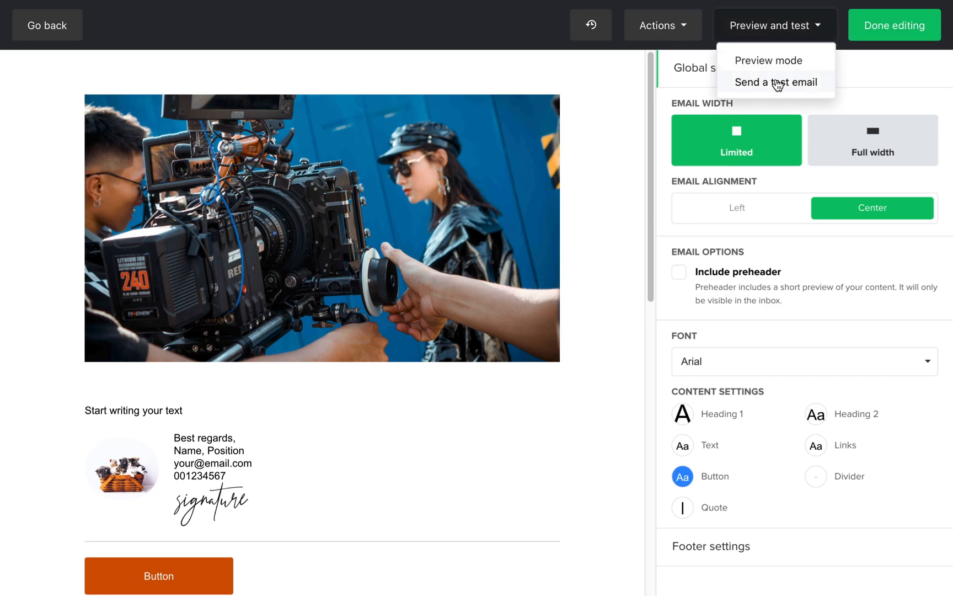